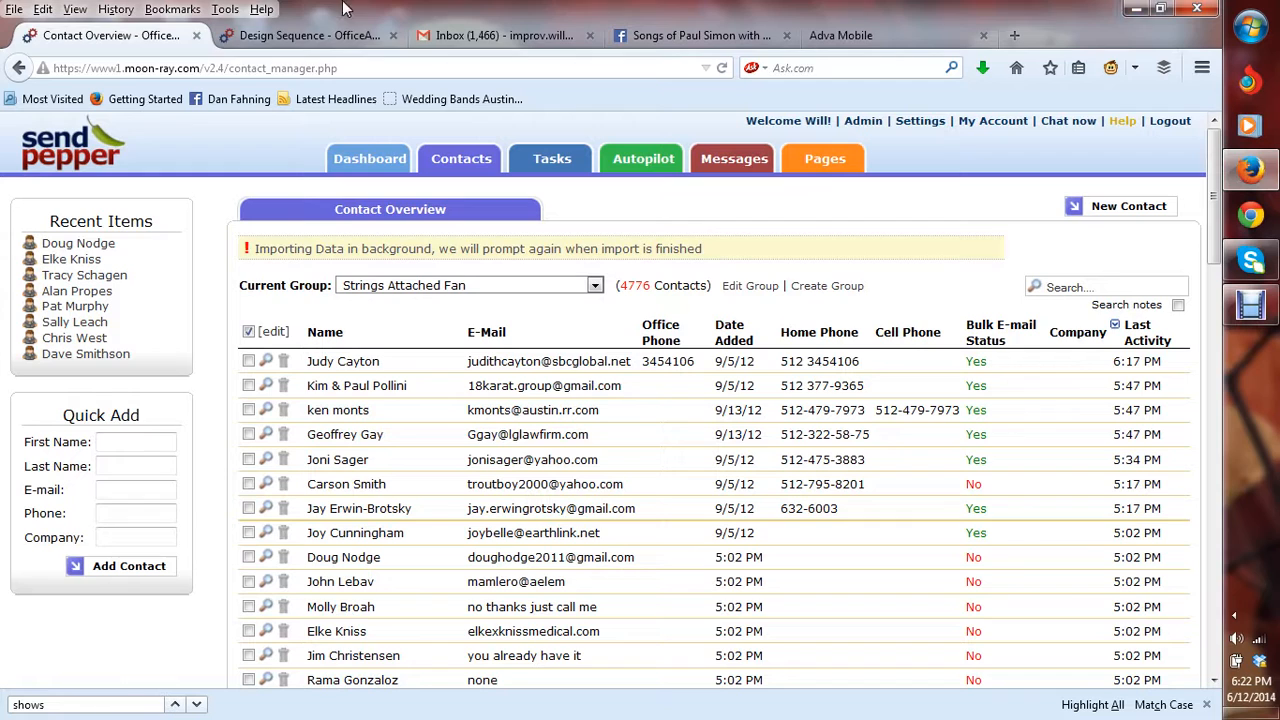
# Step: Bring up the drip sequence email draft and review its Paul Simon-themed body
pyautogui.click(310, 36)
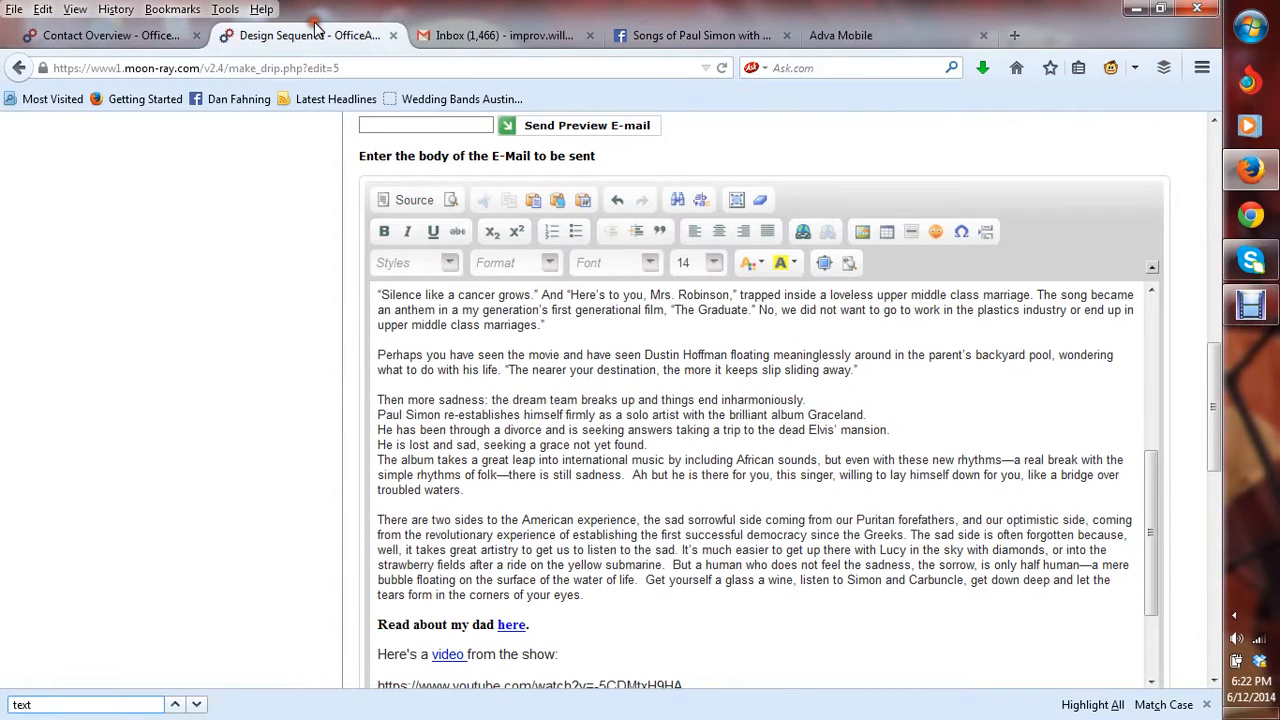
pyautogui.scroll(3)
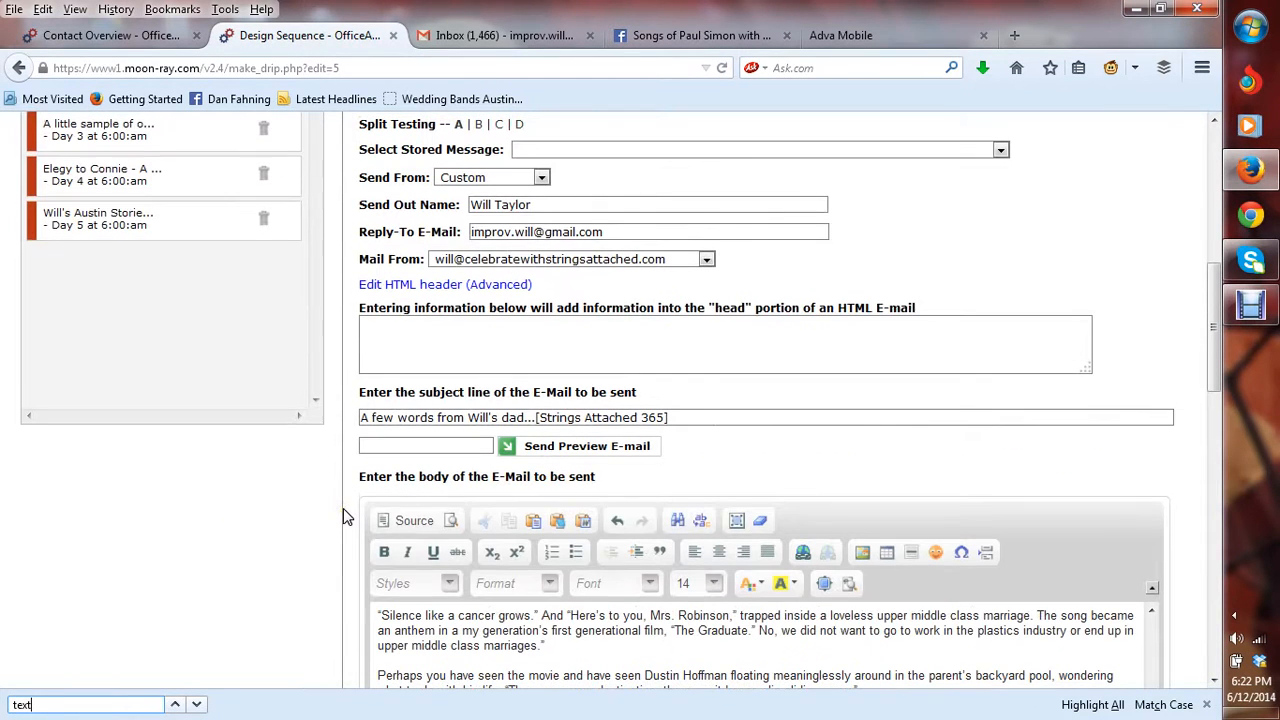
pyautogui.scroll(-3)
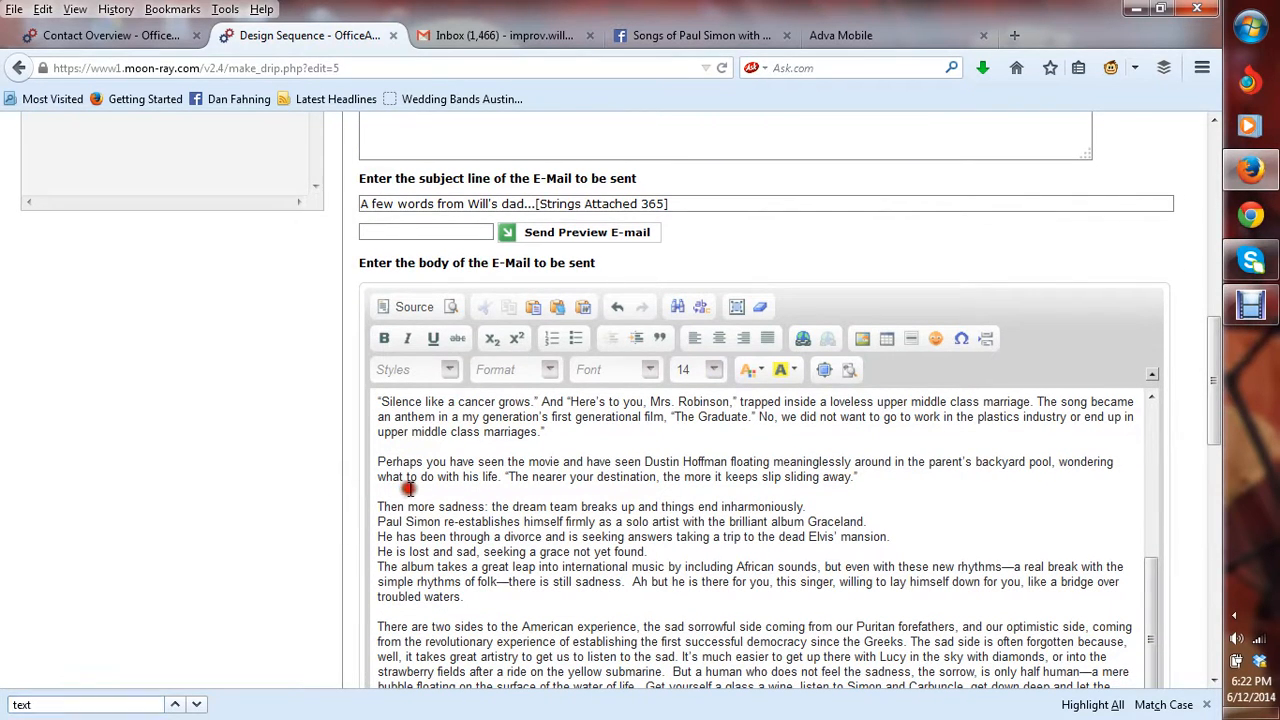
pyautogui.scroll(-3)
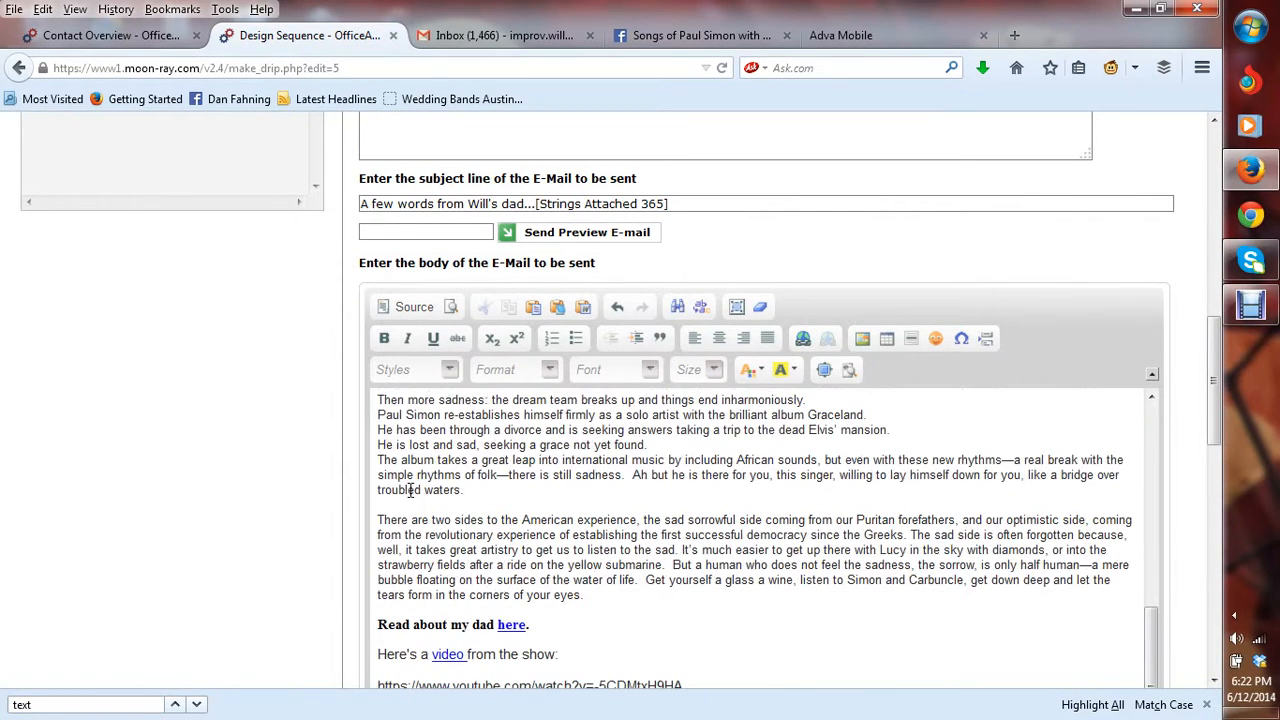
pyautogui.scroll(3)
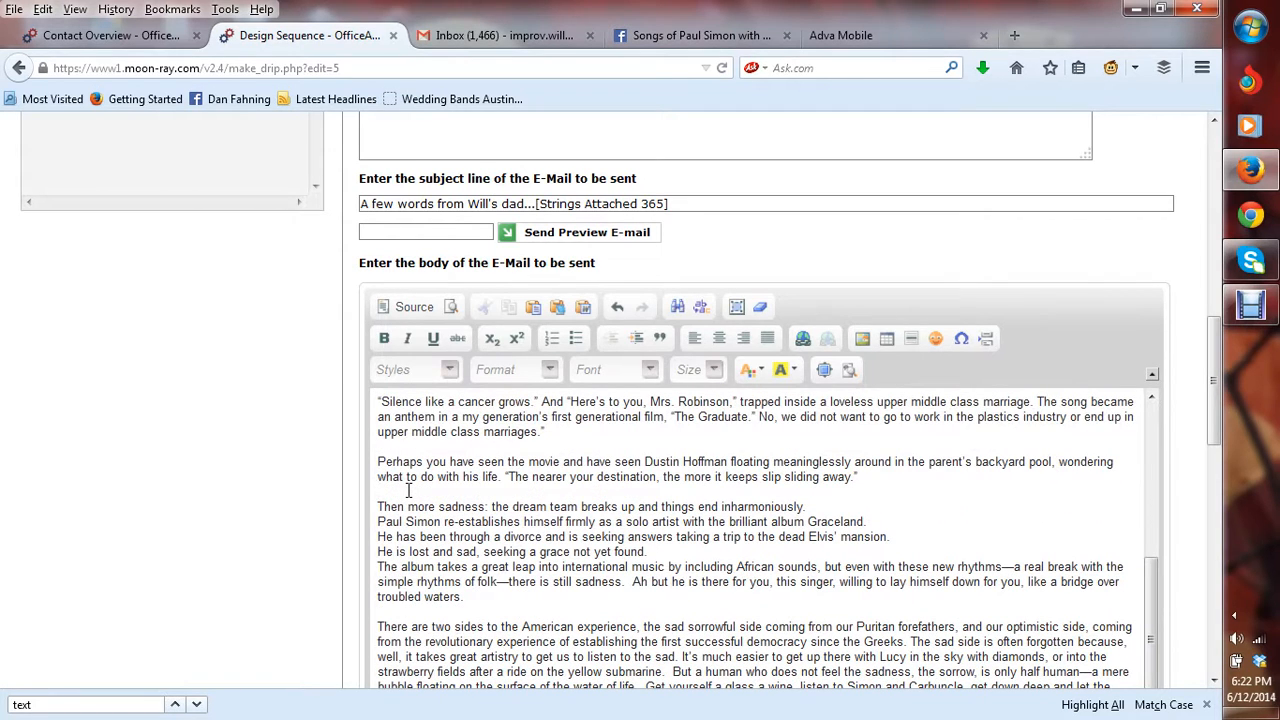
pyautogui.moveTo(360, 514)
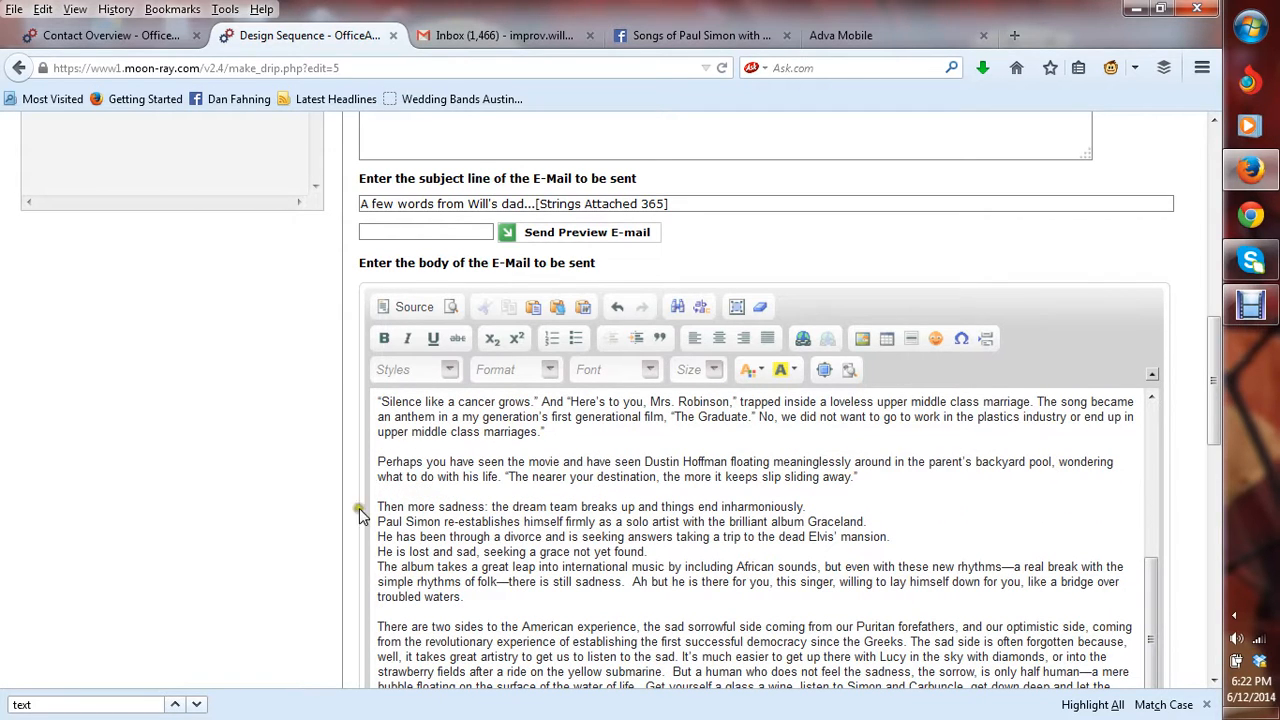
pyautogui.scroll(-3)
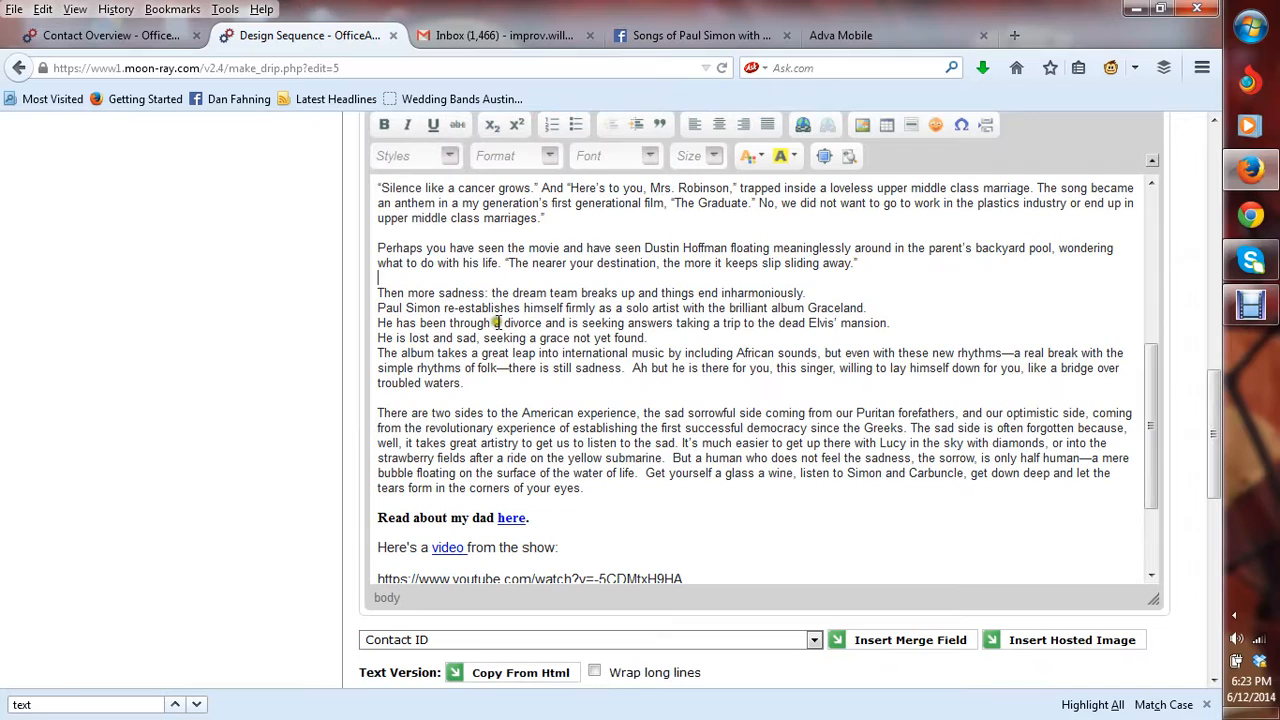
pyautogui.moveTo(496, 322); pyautogui.dragTo(592, 384)
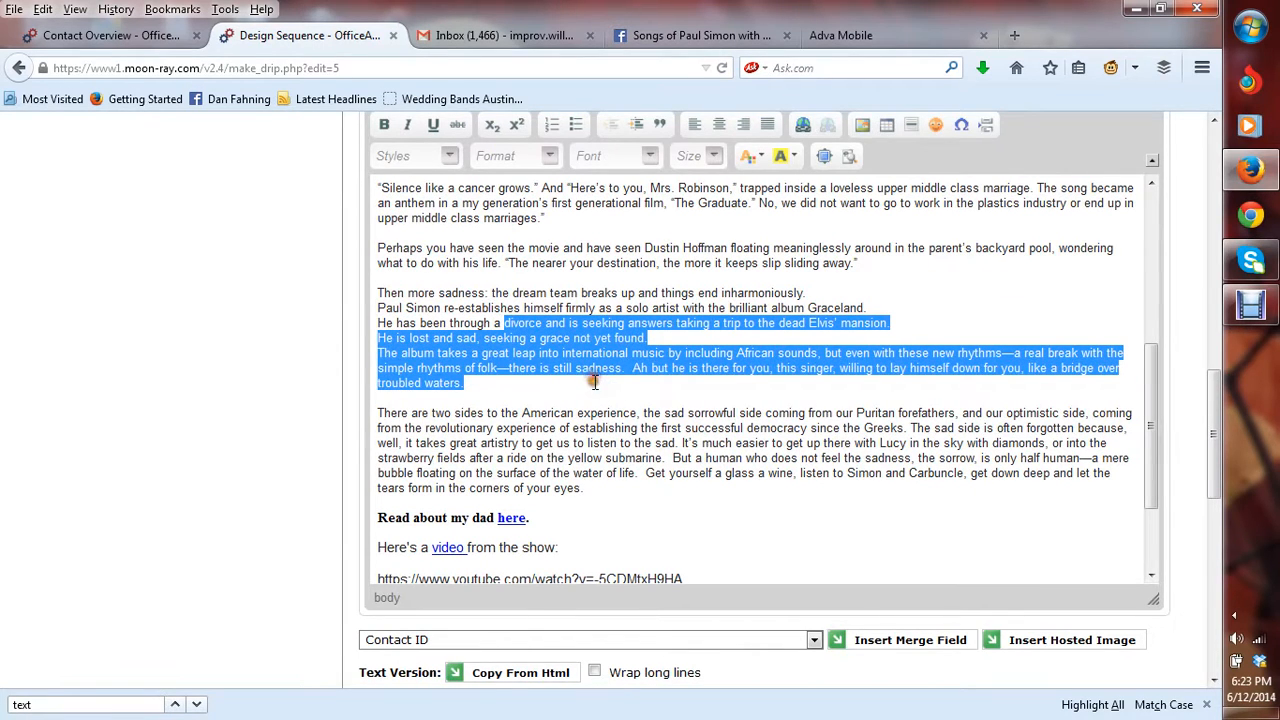
pyautogui.click(590, 410)
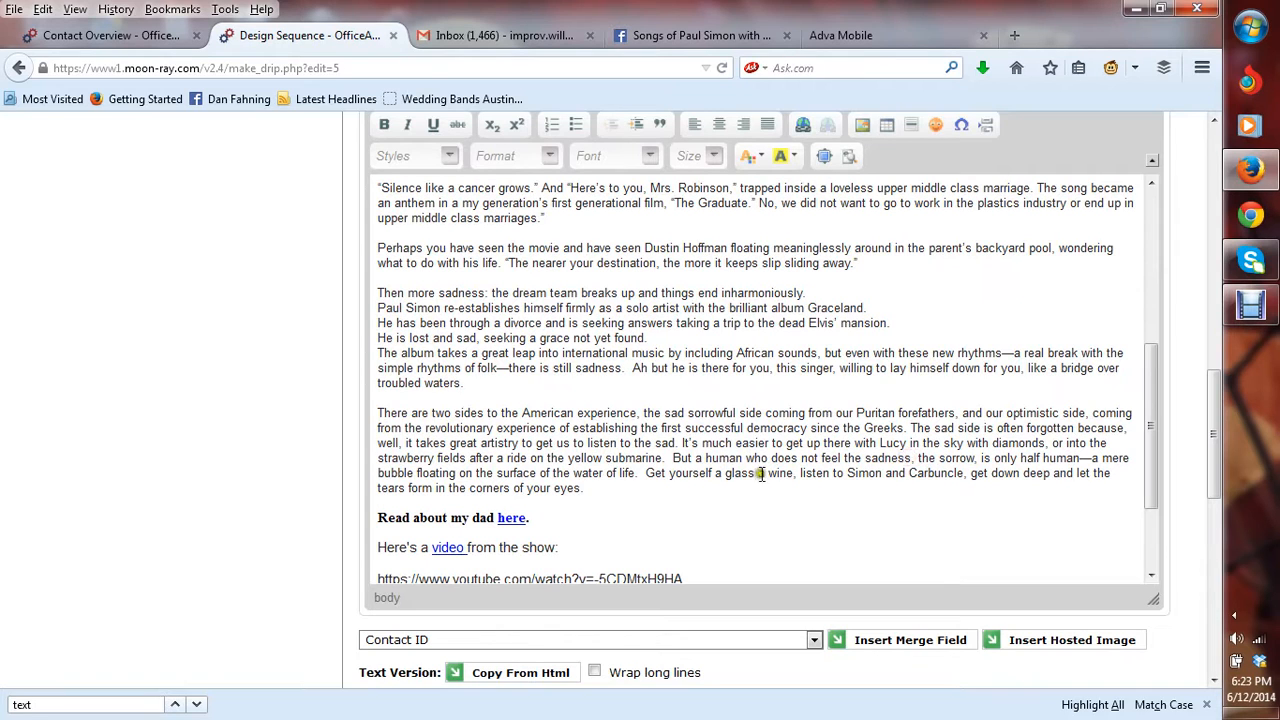
pyautogui.moveTo(692, 458); pyautogui.dragTo(844, 458)
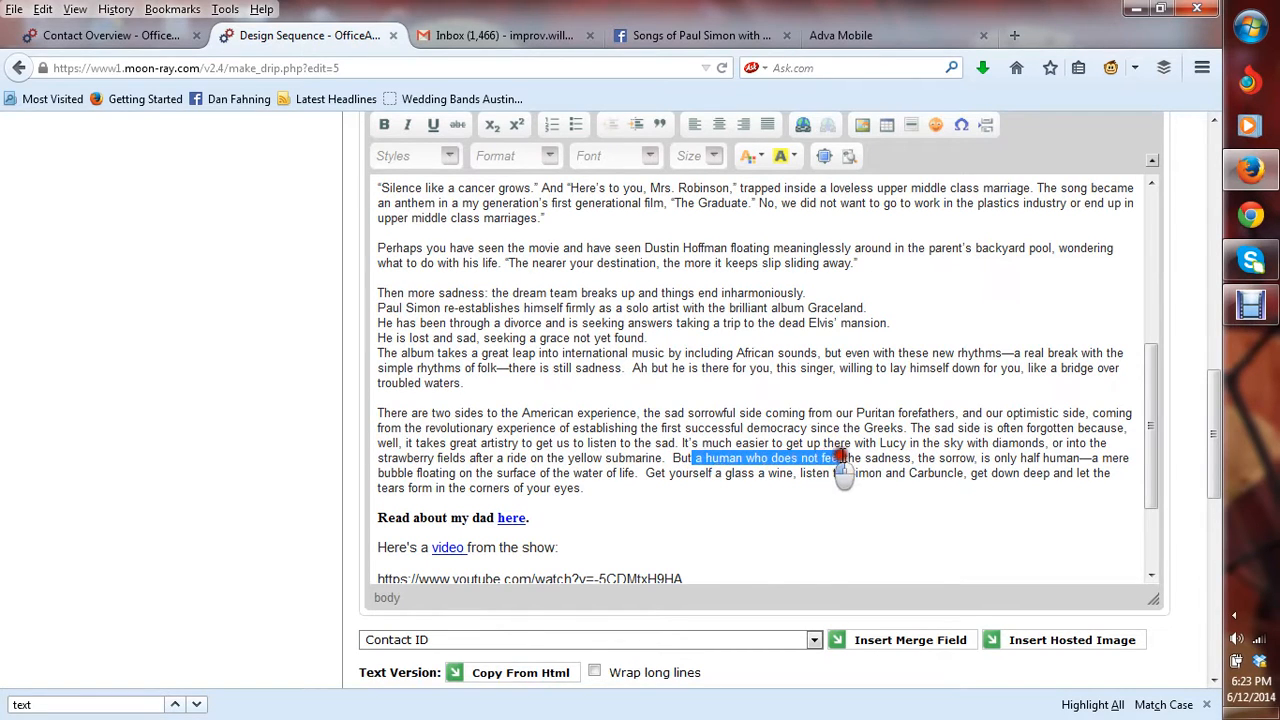
pyautogui.moveTo(844, 458); pyautogui.dragTo(996, 458)
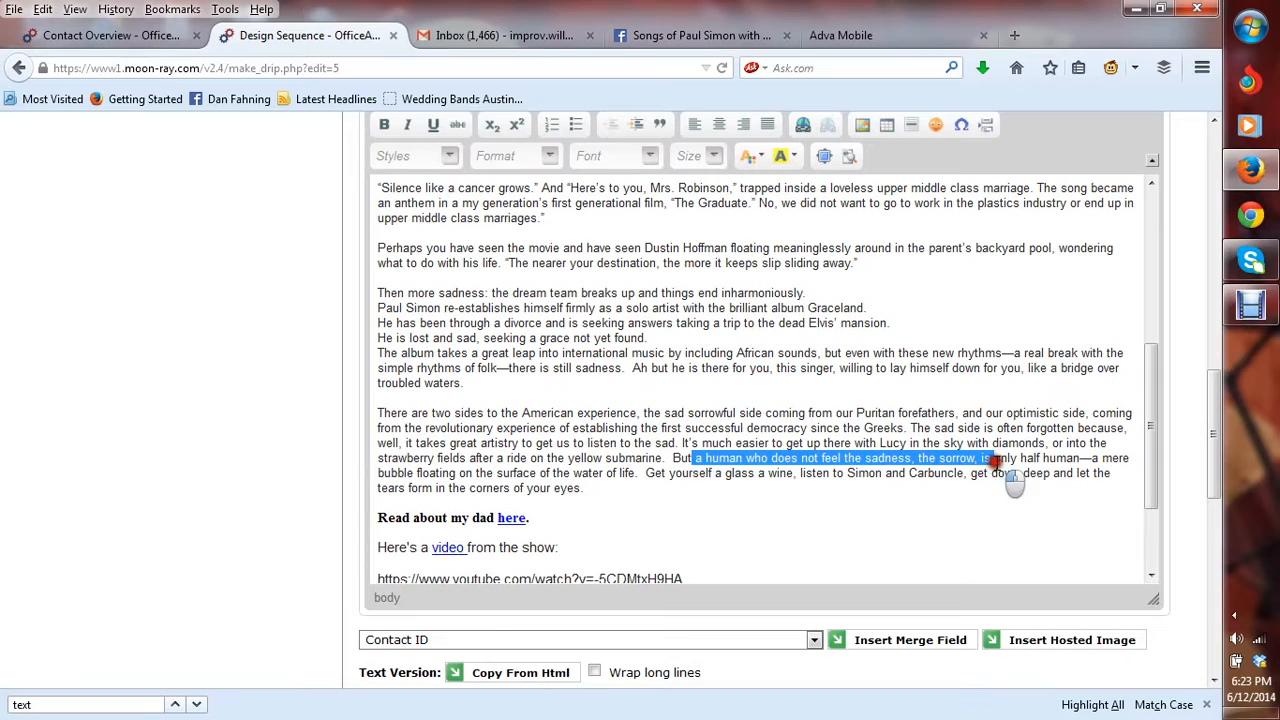
pyautogui.moveTo(990, 458); pyautogui.dragTo(1076, 458)
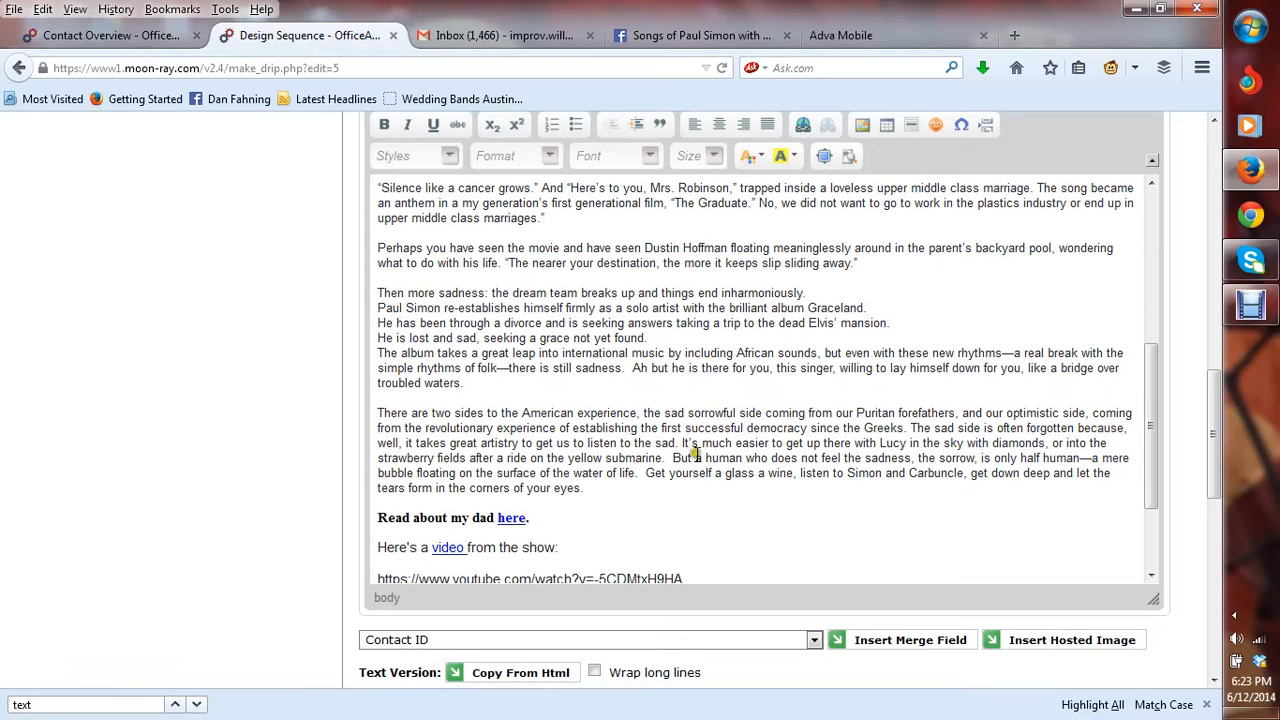
pyautogui.moveTo(696, 458); pyautogui.dragTo(990, 458)
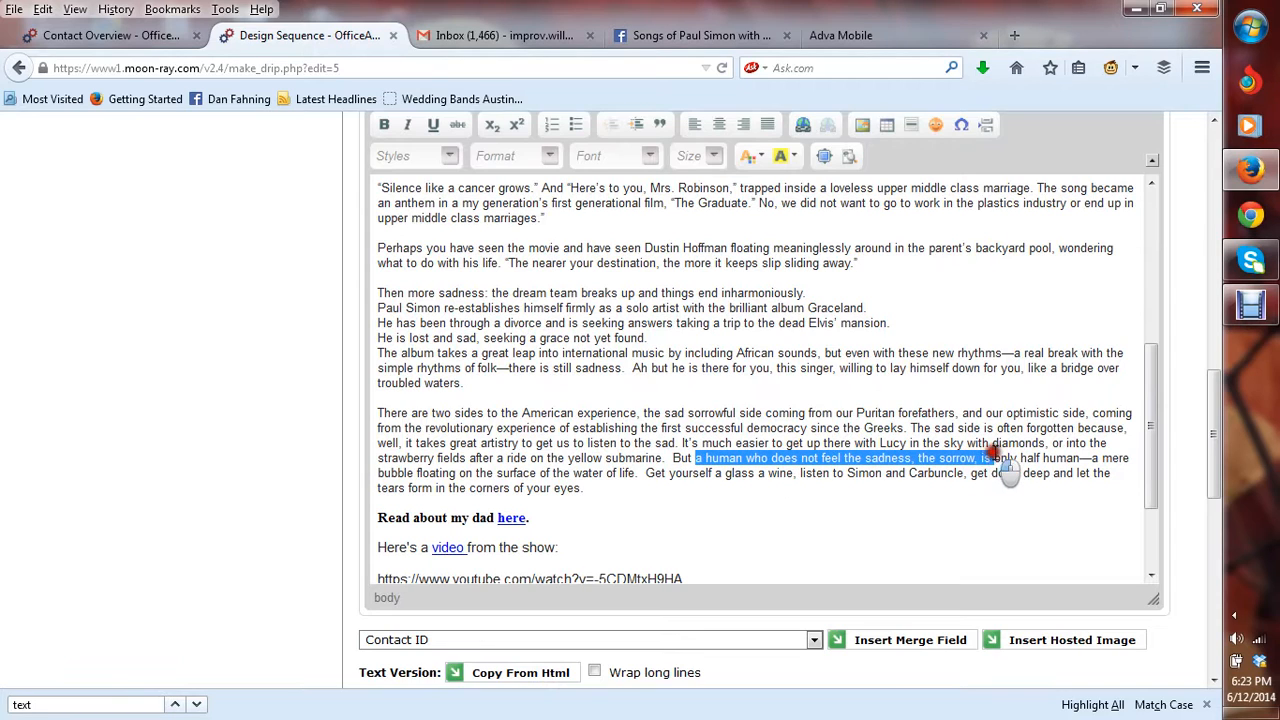
pyautogui.moveTo(990, 458); pyautogui.dragTo(1078, 458)
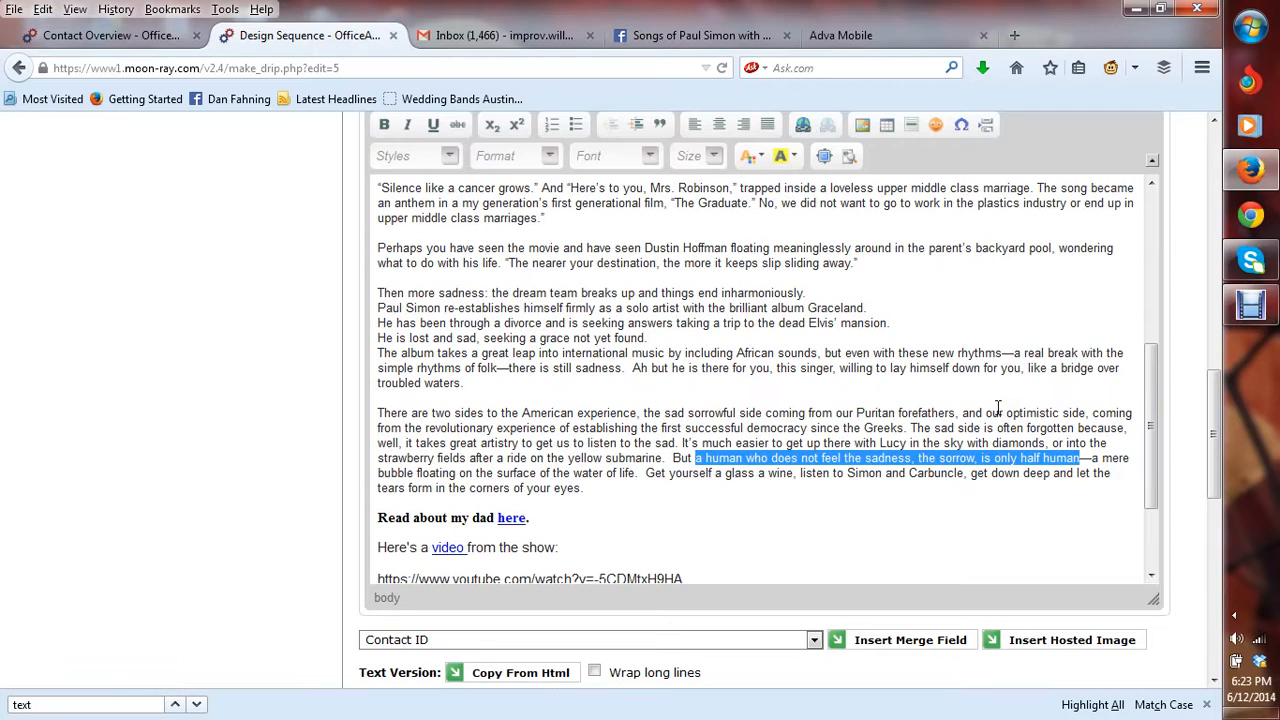
pyautogui.moveTo(966, 400)
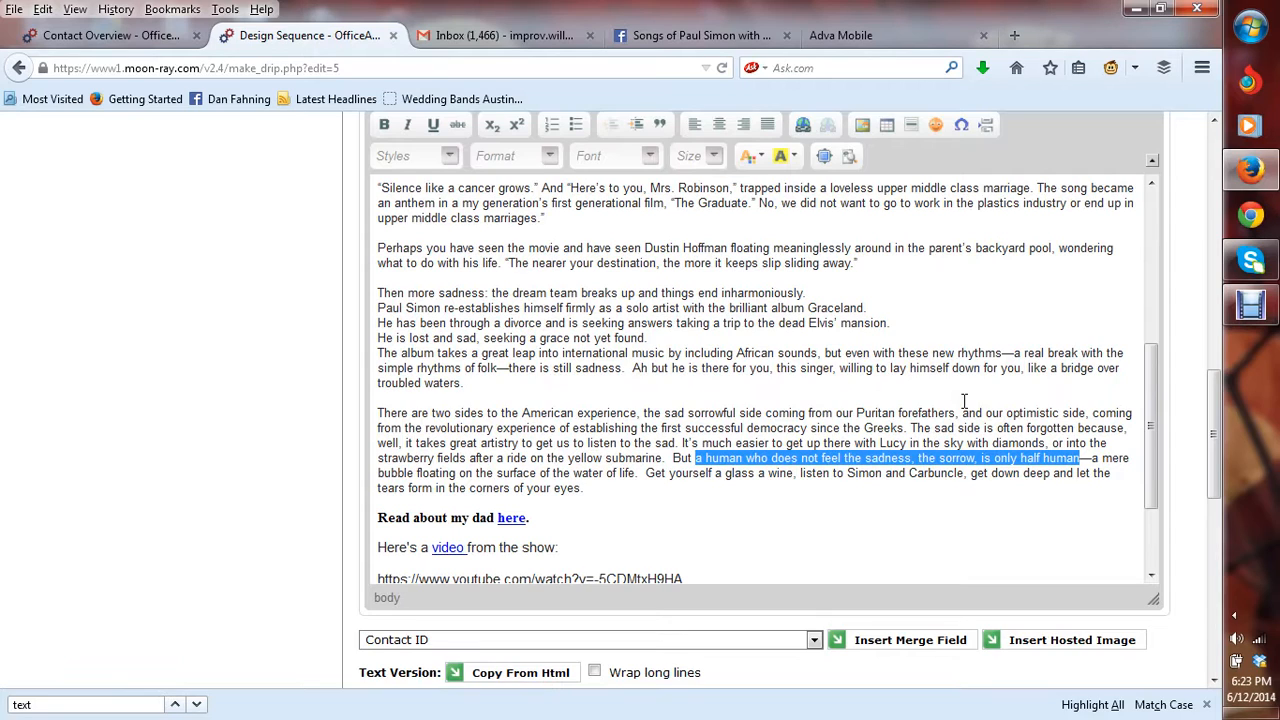
pyautogui.moveTo(874, 396)
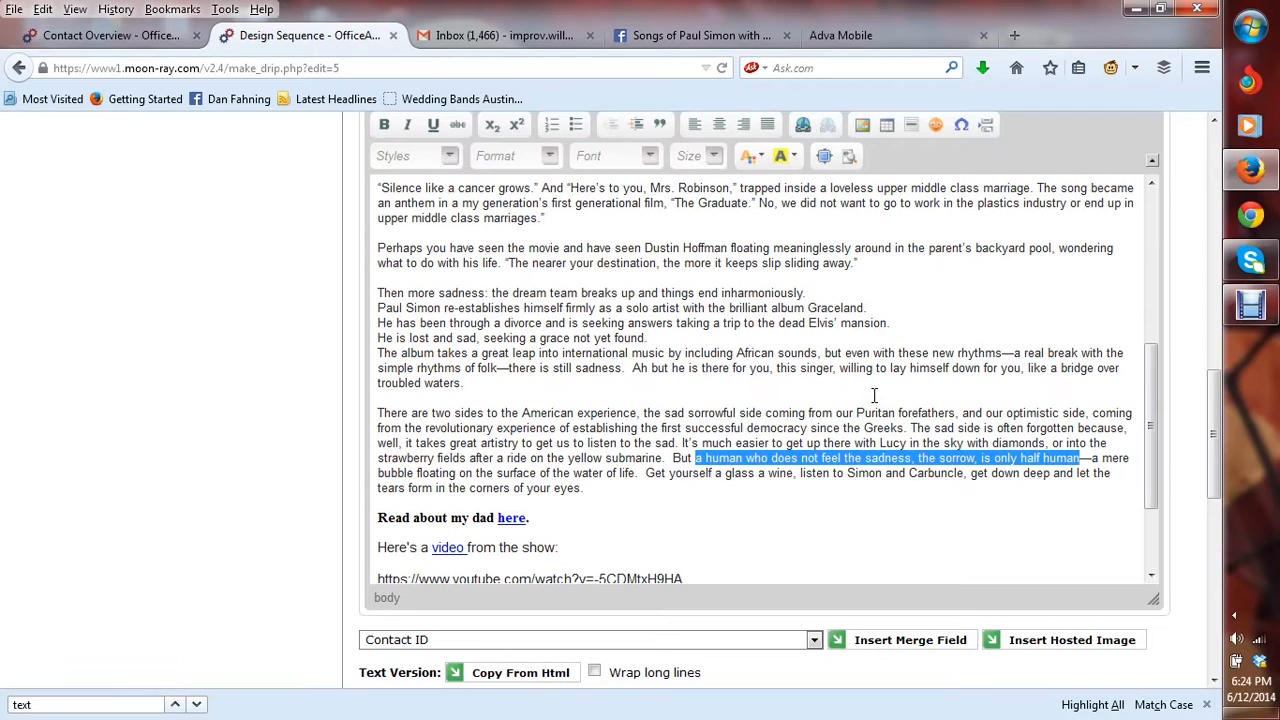
pyautogui.moveTo(804, 376)
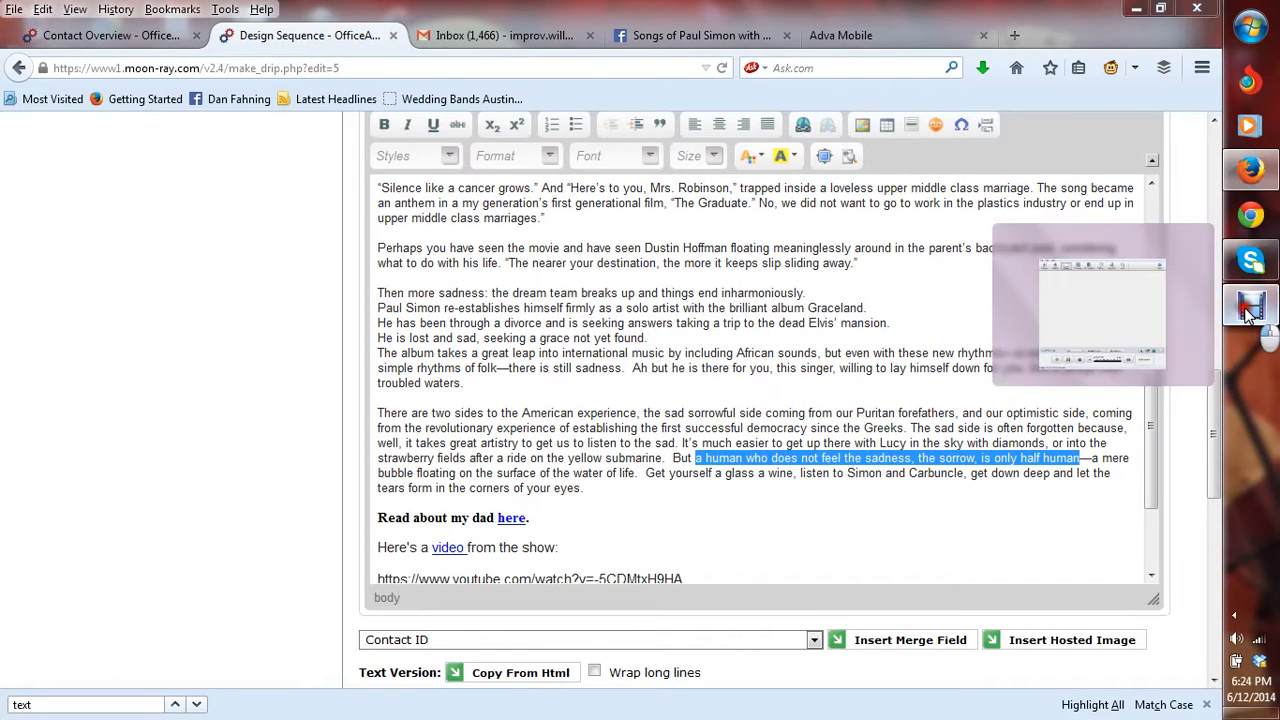
# Step: Select and copy the 'slip sliding away' lyric sentence from the essay for the subject line
pyautogui.click(1252, 304)
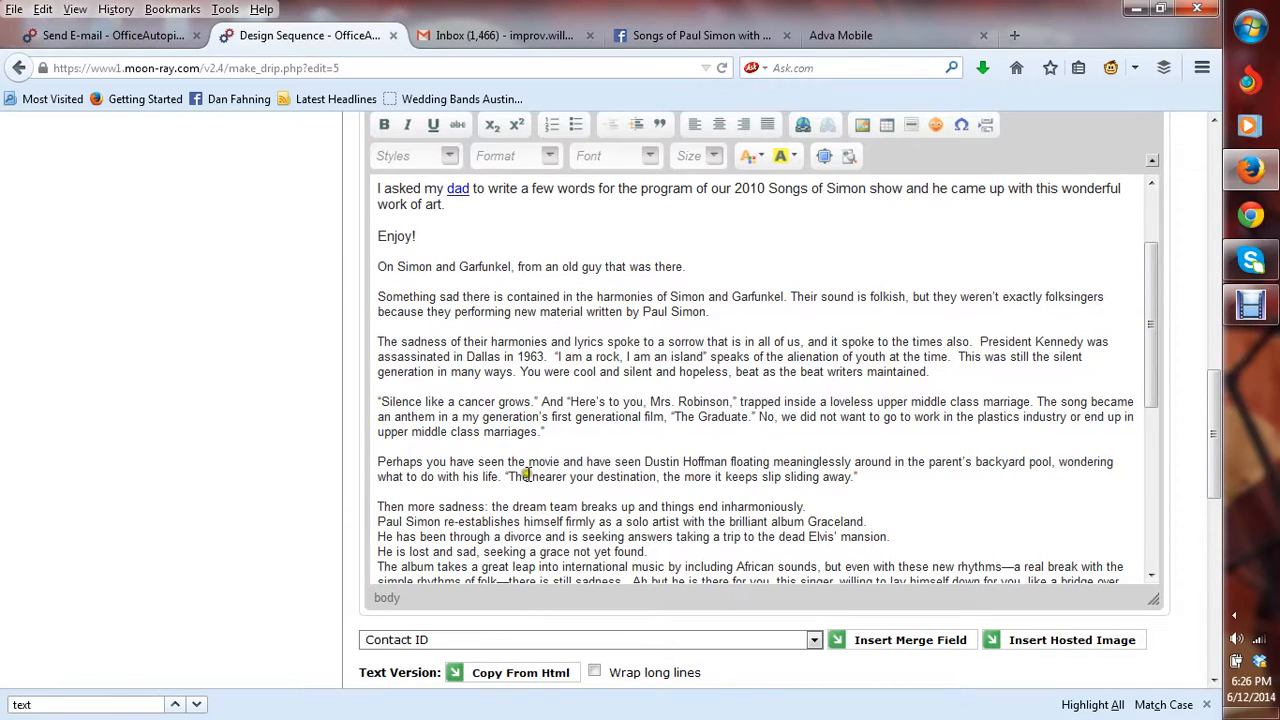
pyautogui.moveTo(508, 476); pyautogui.dragTo(690, 476)
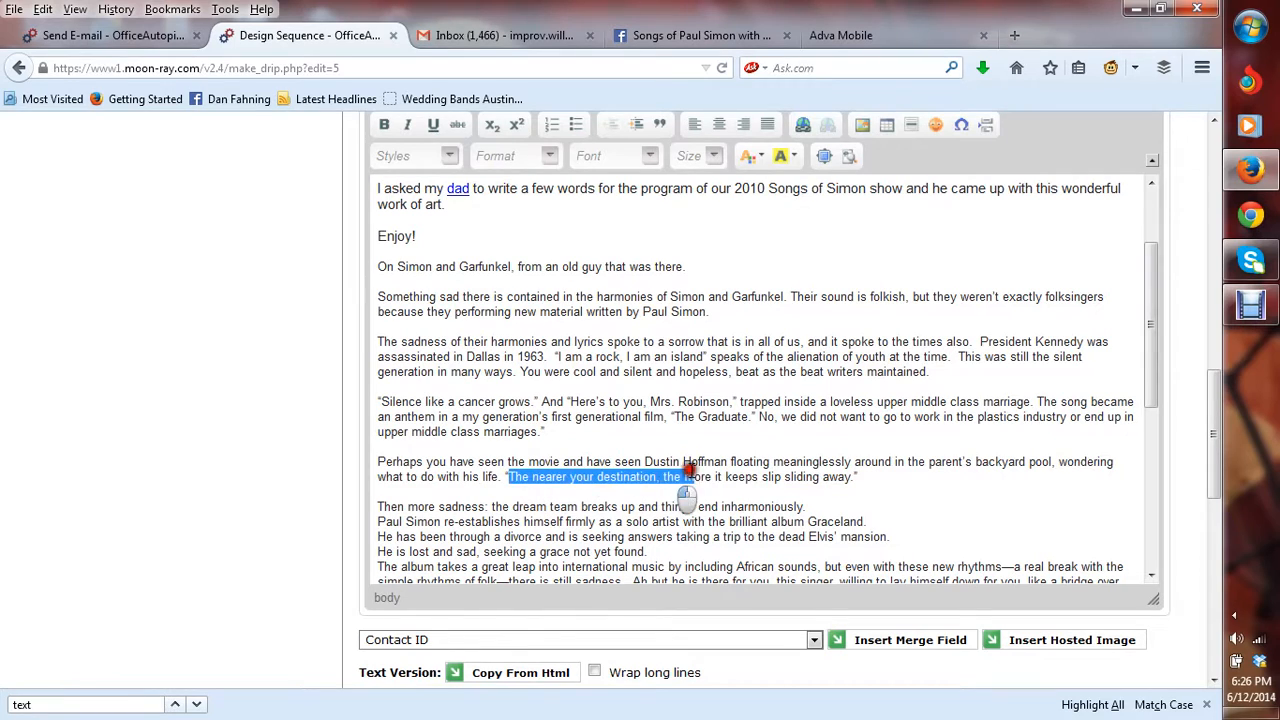
pyautogui.moveTo(688, 476); pyautogui.dragTo(848, 476)
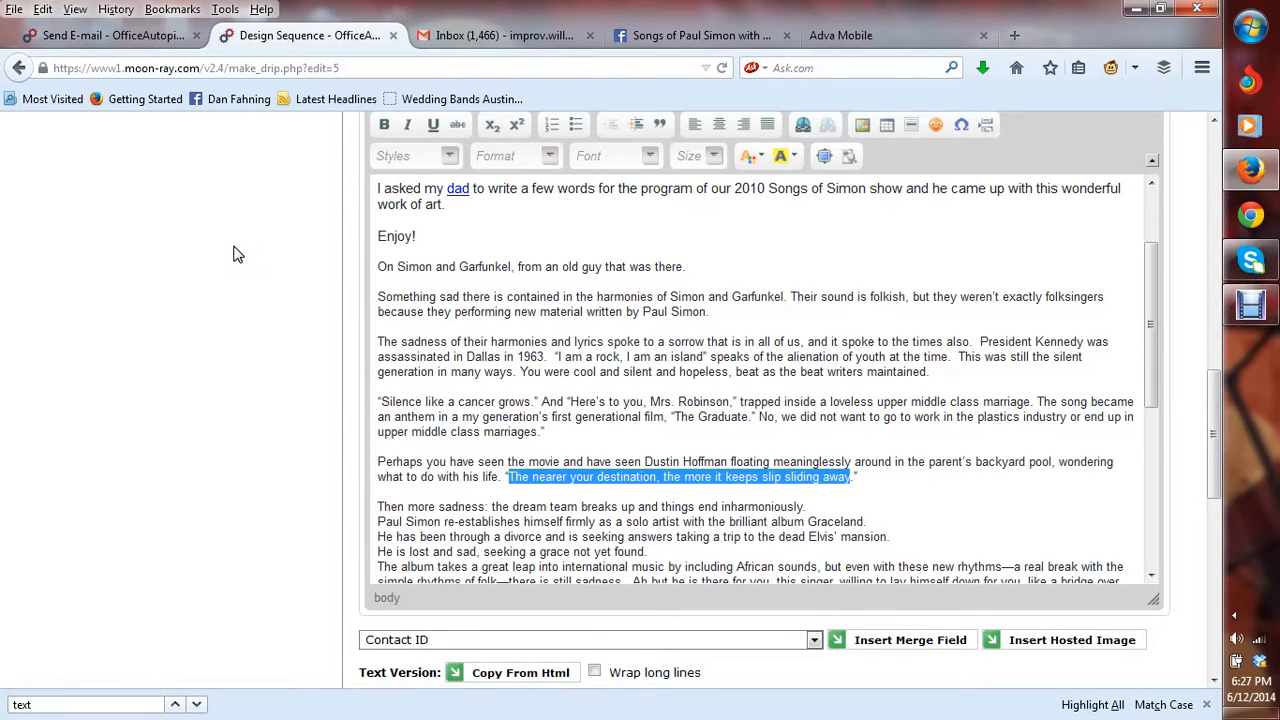
pyautogui.click(42, 8)
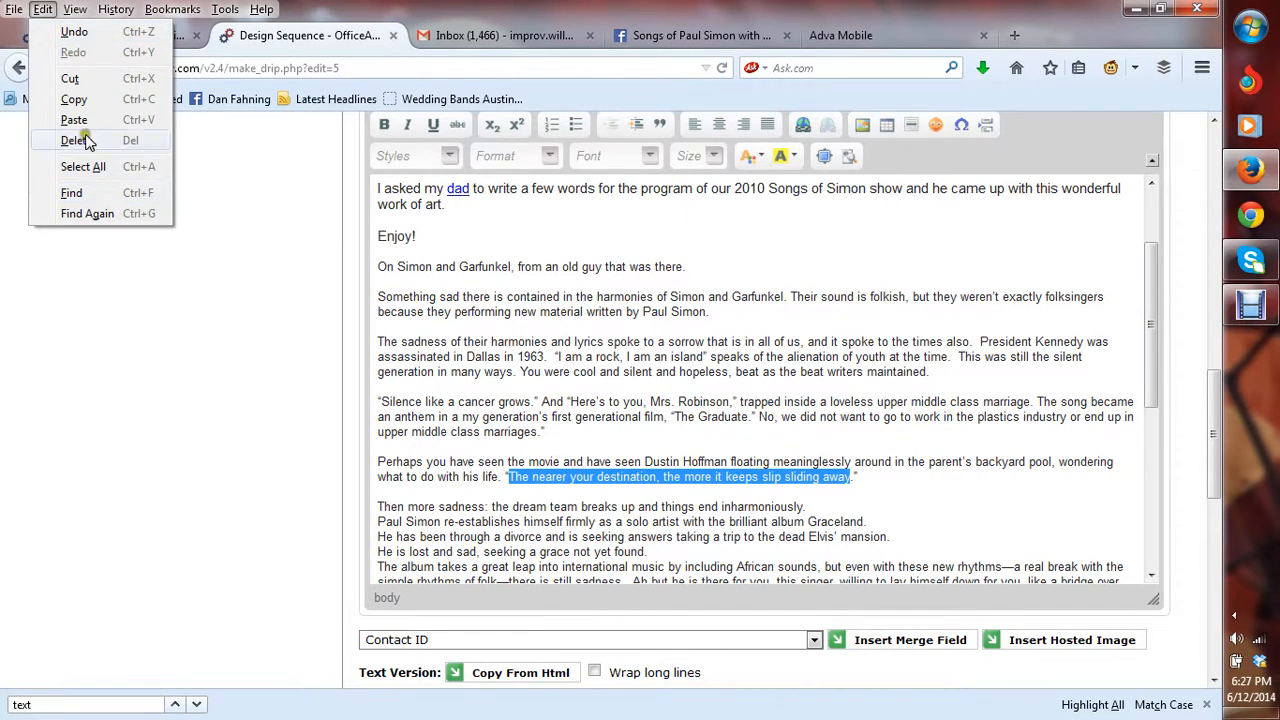
pyautogui.click(76, 8)
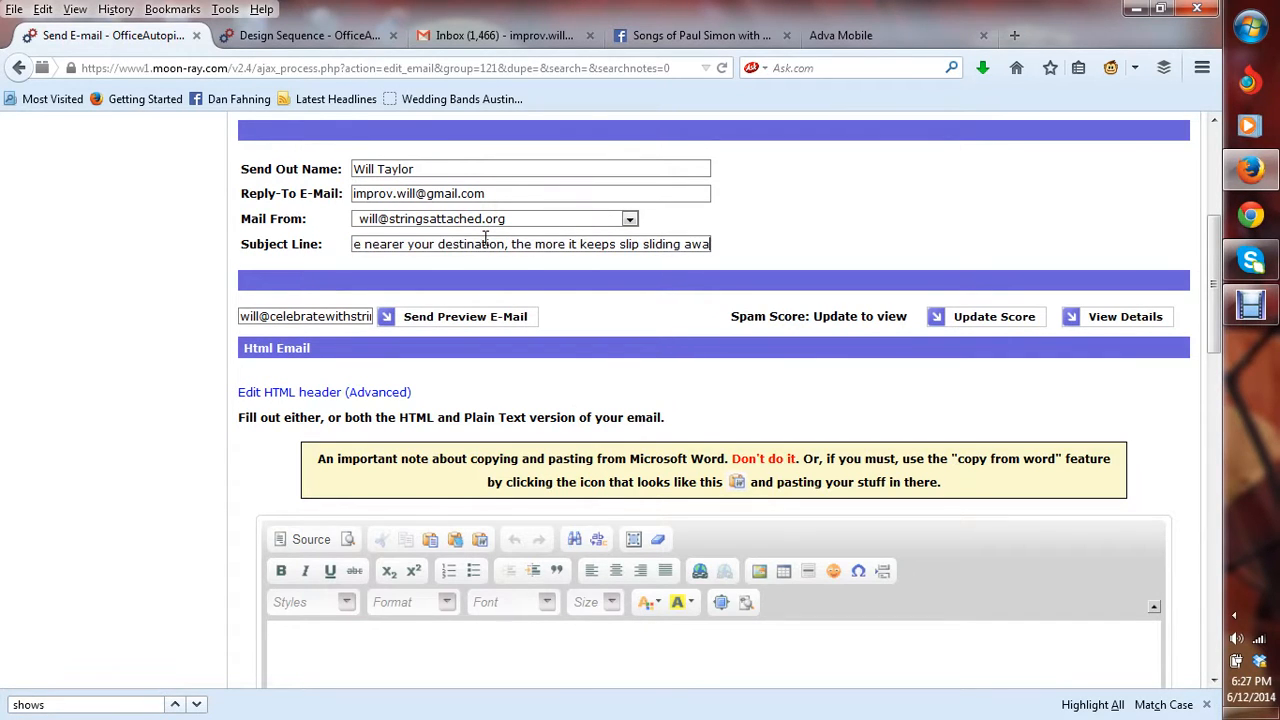
# Step: Finish the subject line ending with 'lidin' away'
pyautogui.click(530, 244)
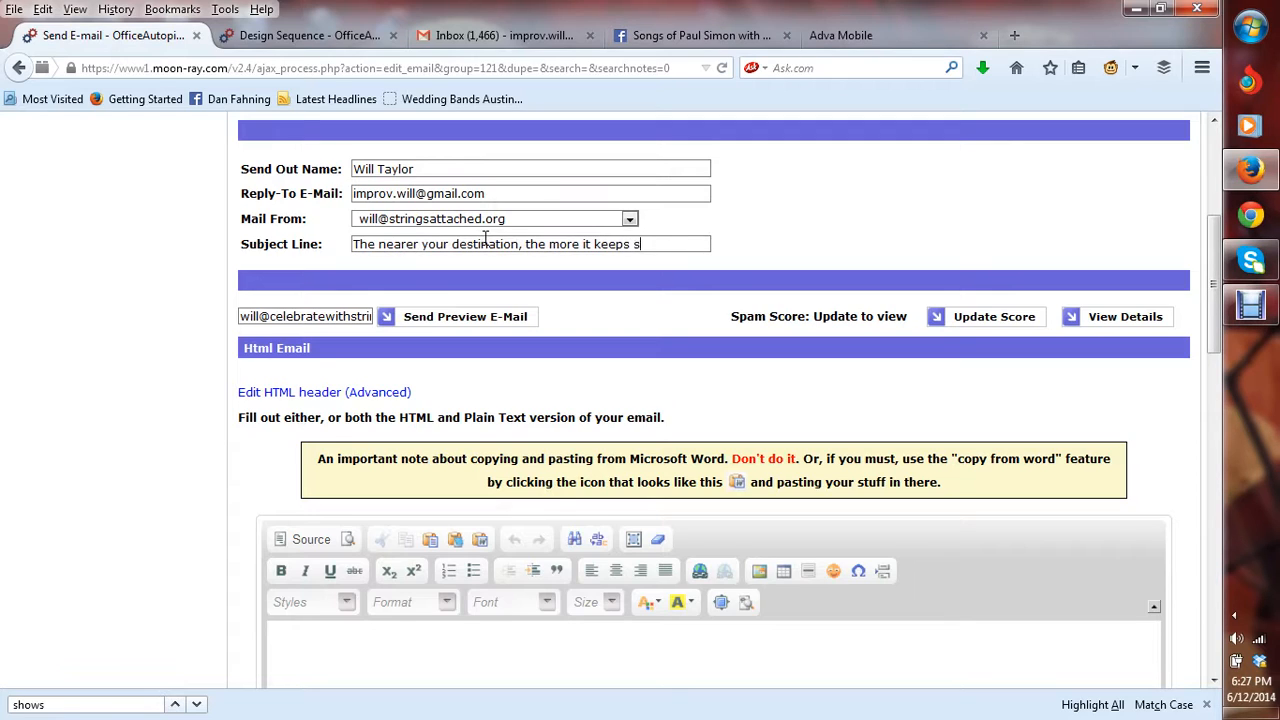
pyautogui.write("lidin' away")
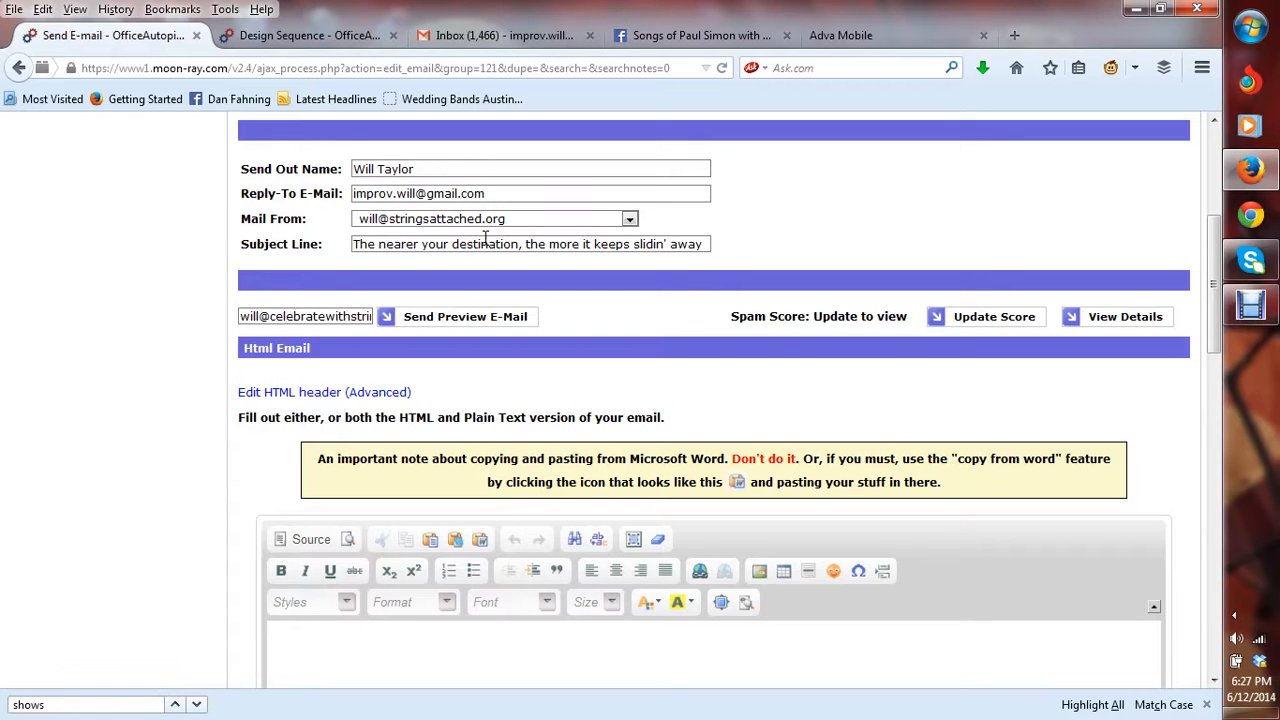
pyautogui.scroll(-3)
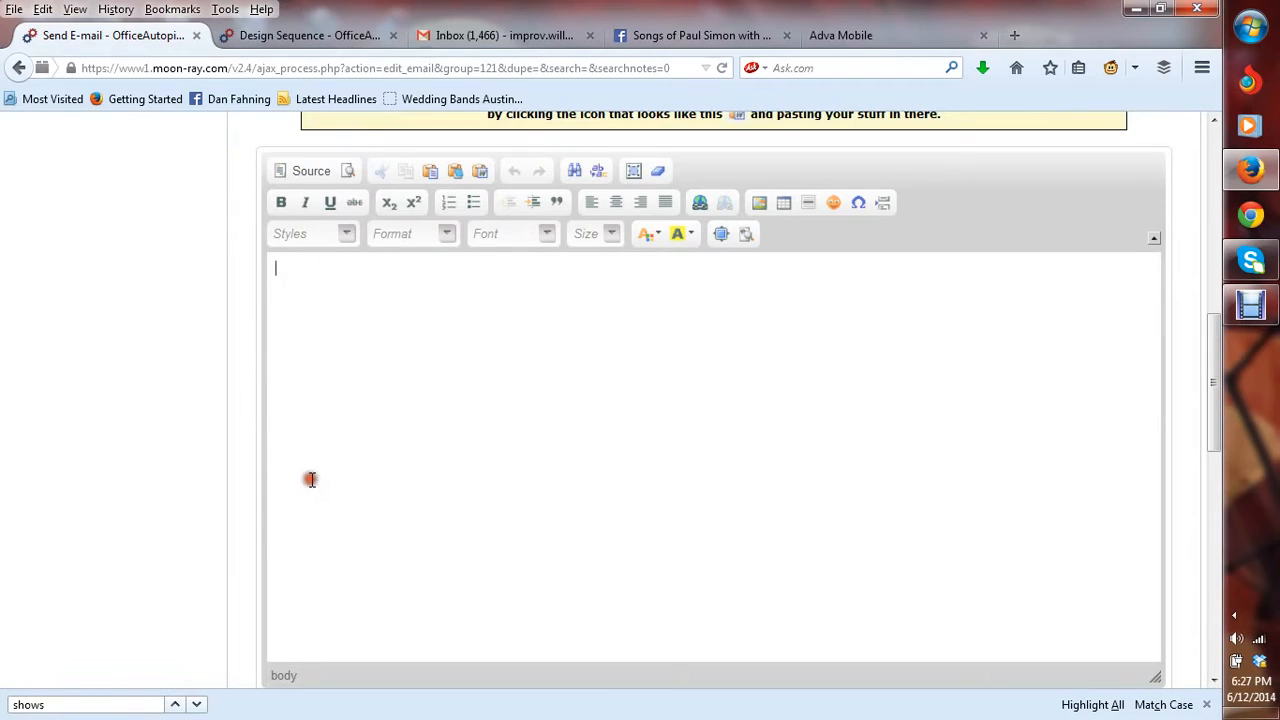
# Step: Begin the body with a 'Hey [' first-name greeting and position below it for the essay
pyautogui.write('Hy')
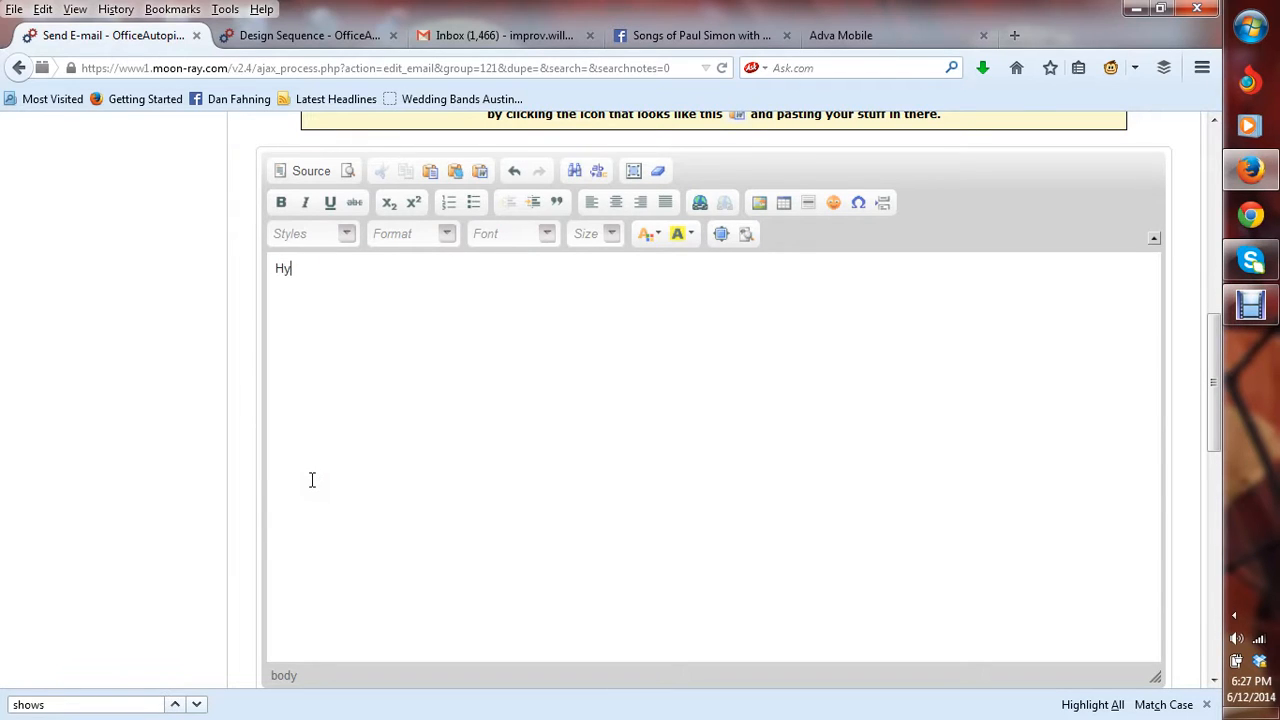
pyautogui.write('ey [First Name],')
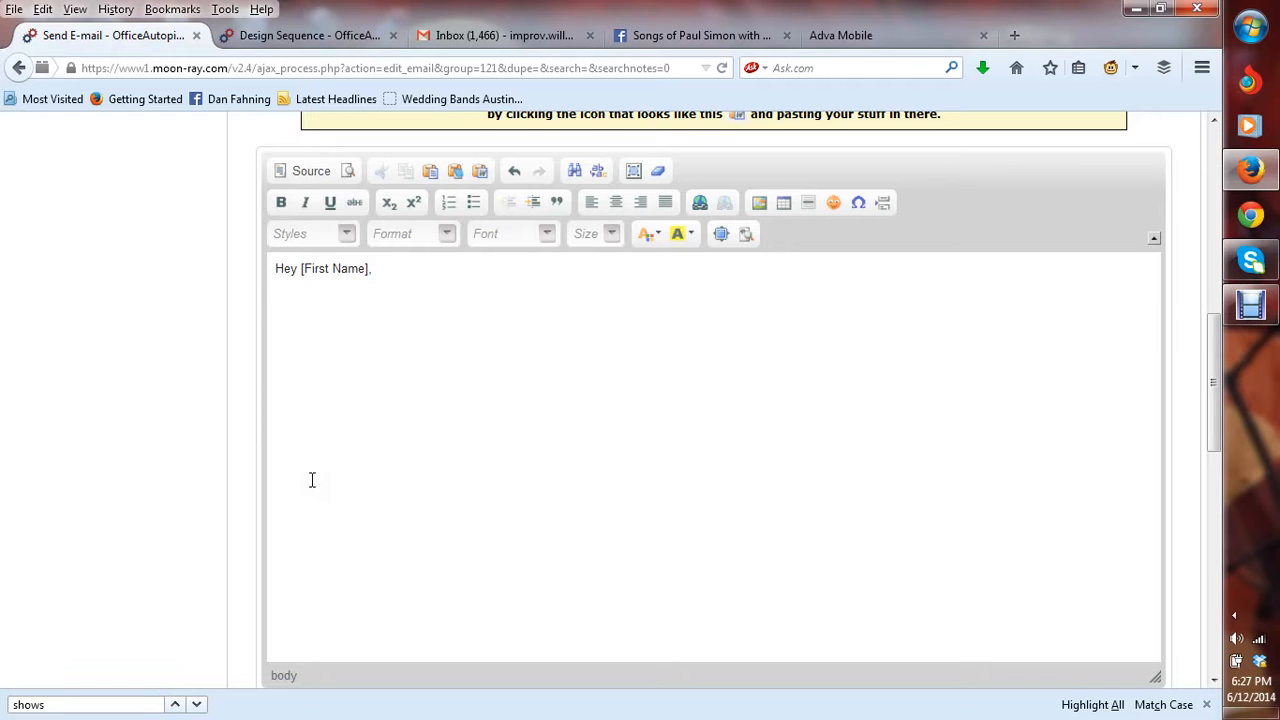
pyautogui.click(1252, 304)
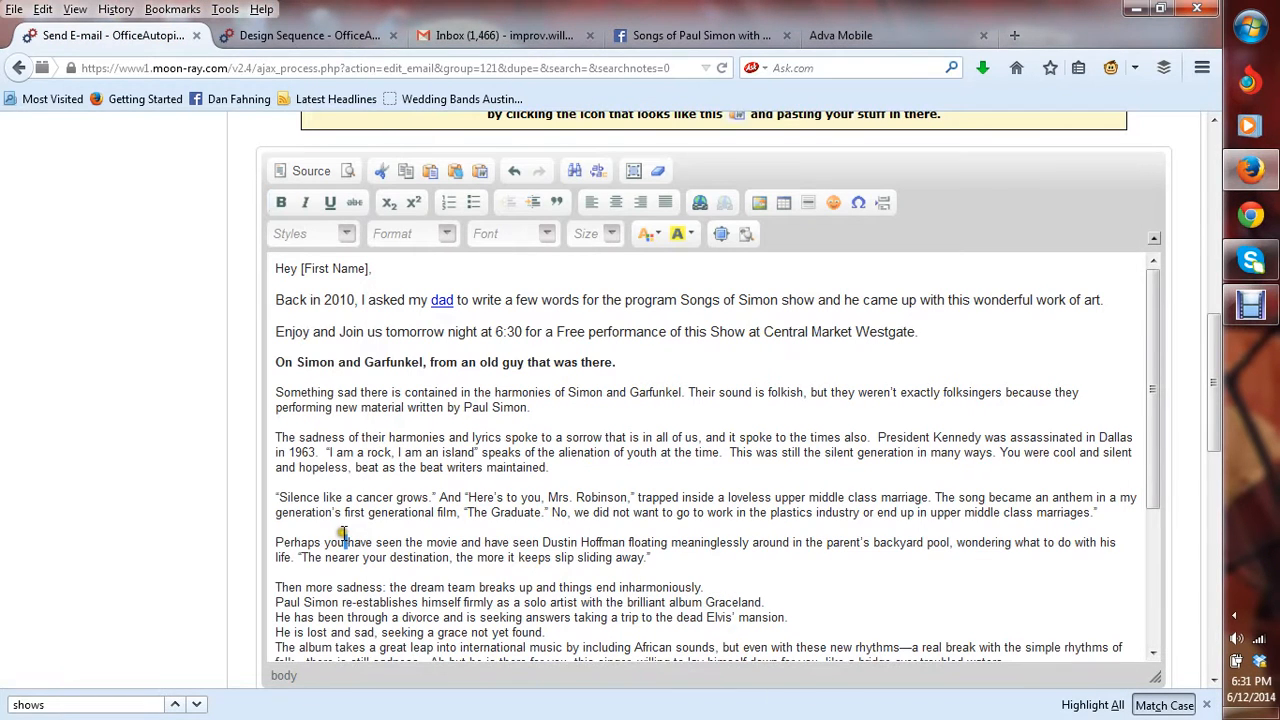
pyautogui.scroll(3)
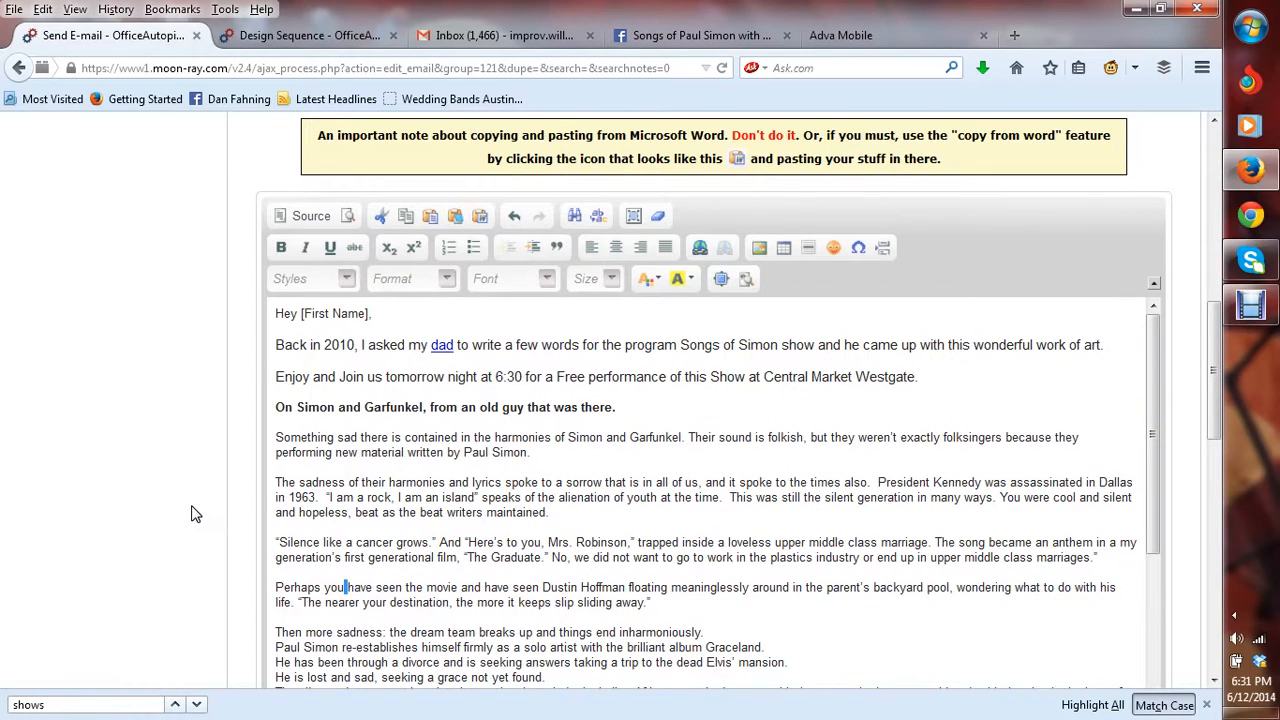
pyautogui.scroll(3)
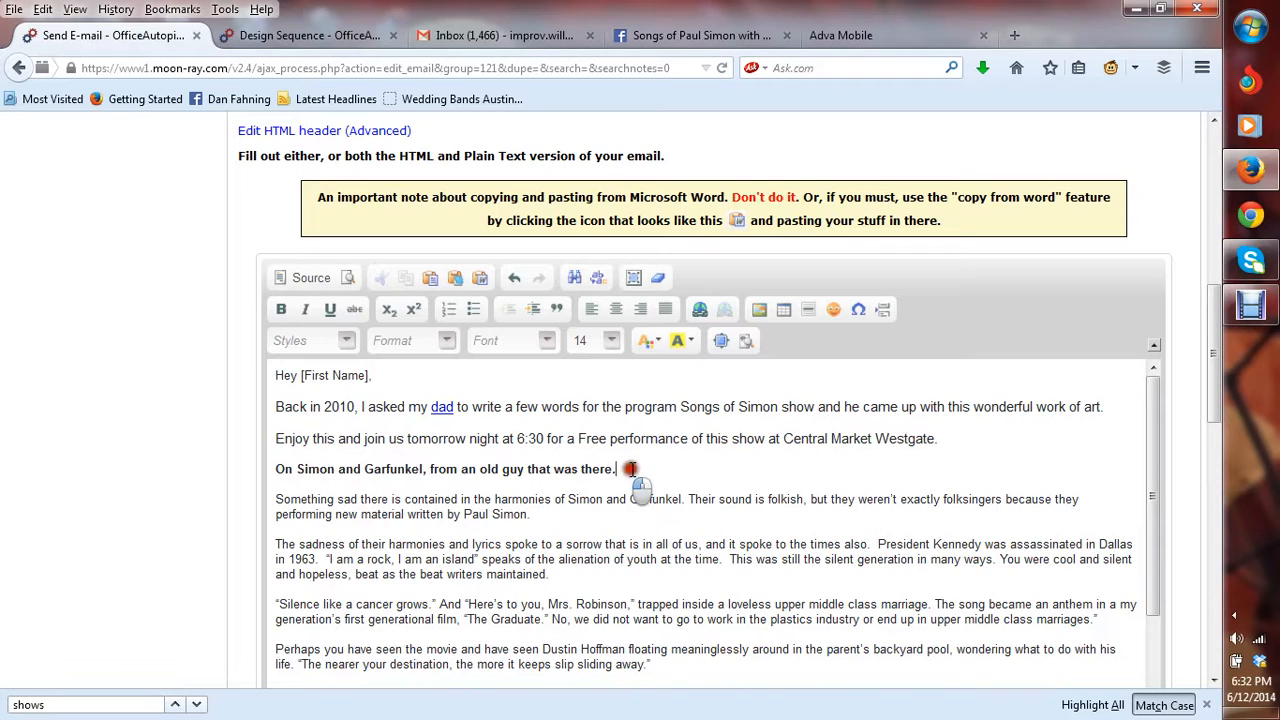
pyautogui.tripleClick(444, 468)
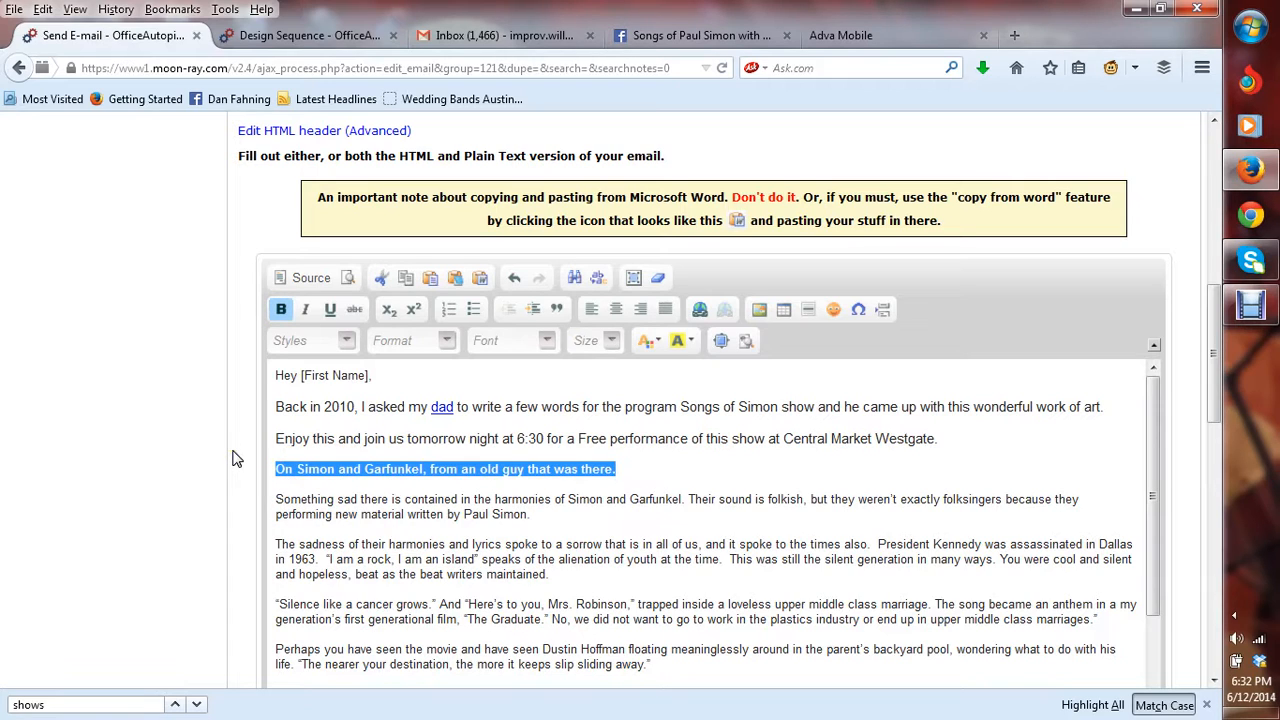
pyautogui.moveTo(220, 248)
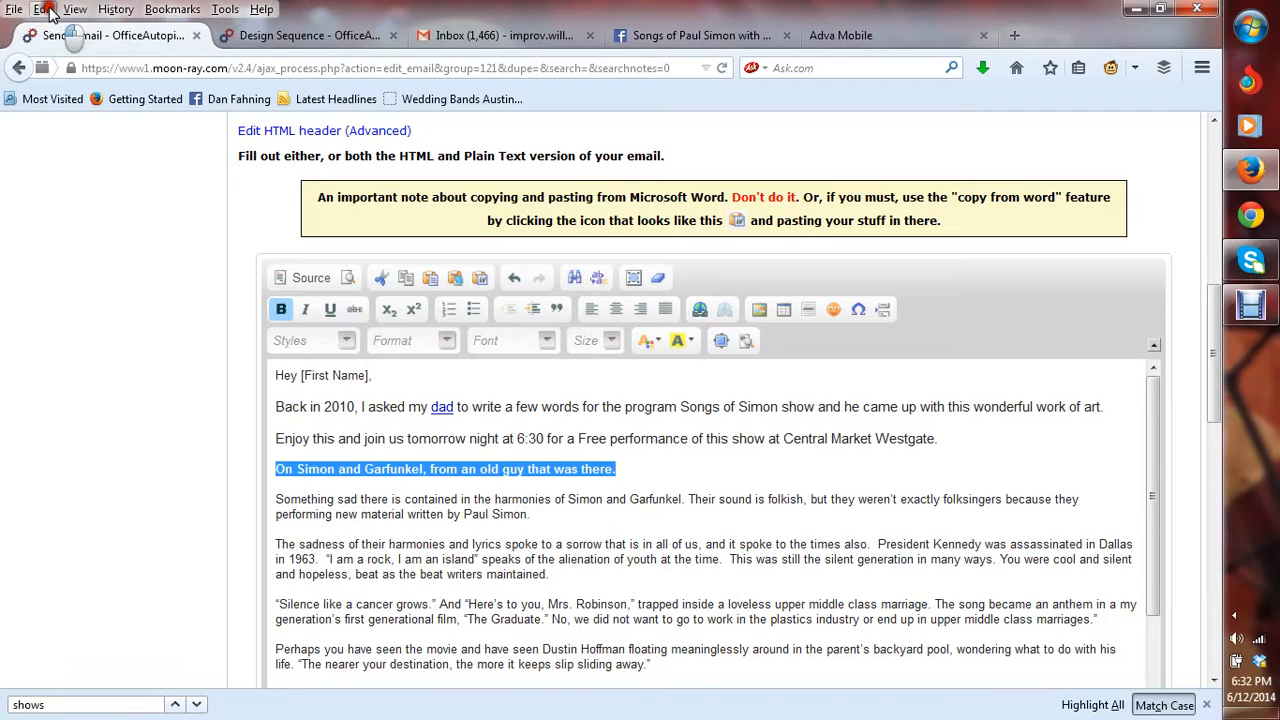
pyautogui.click(44, 8)
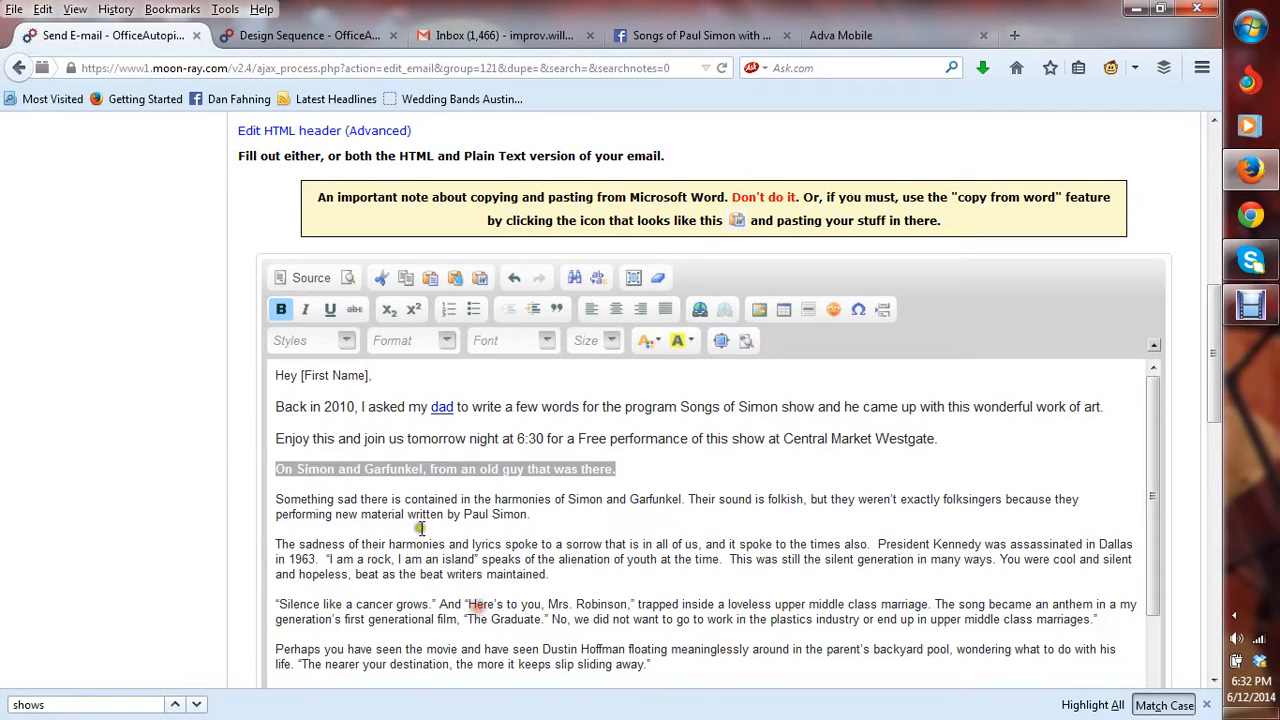
pyautogui.scroll(-3)
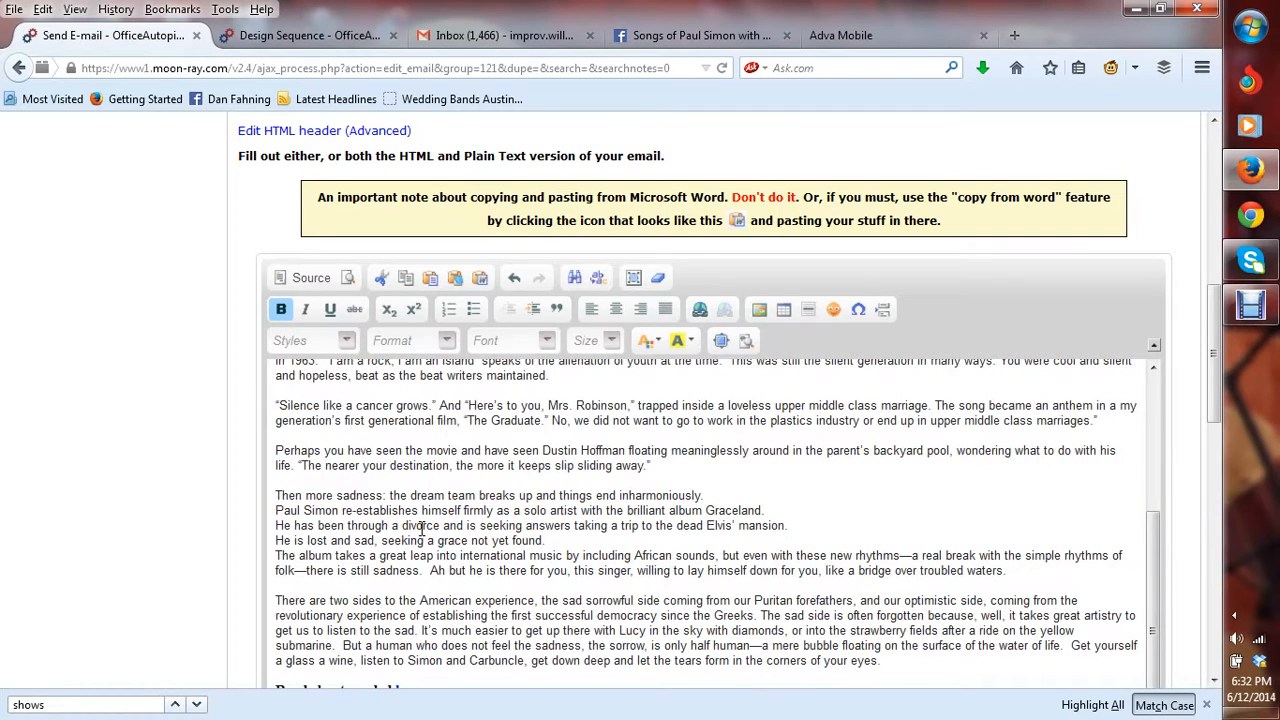
pyautogui.scroll(-3)
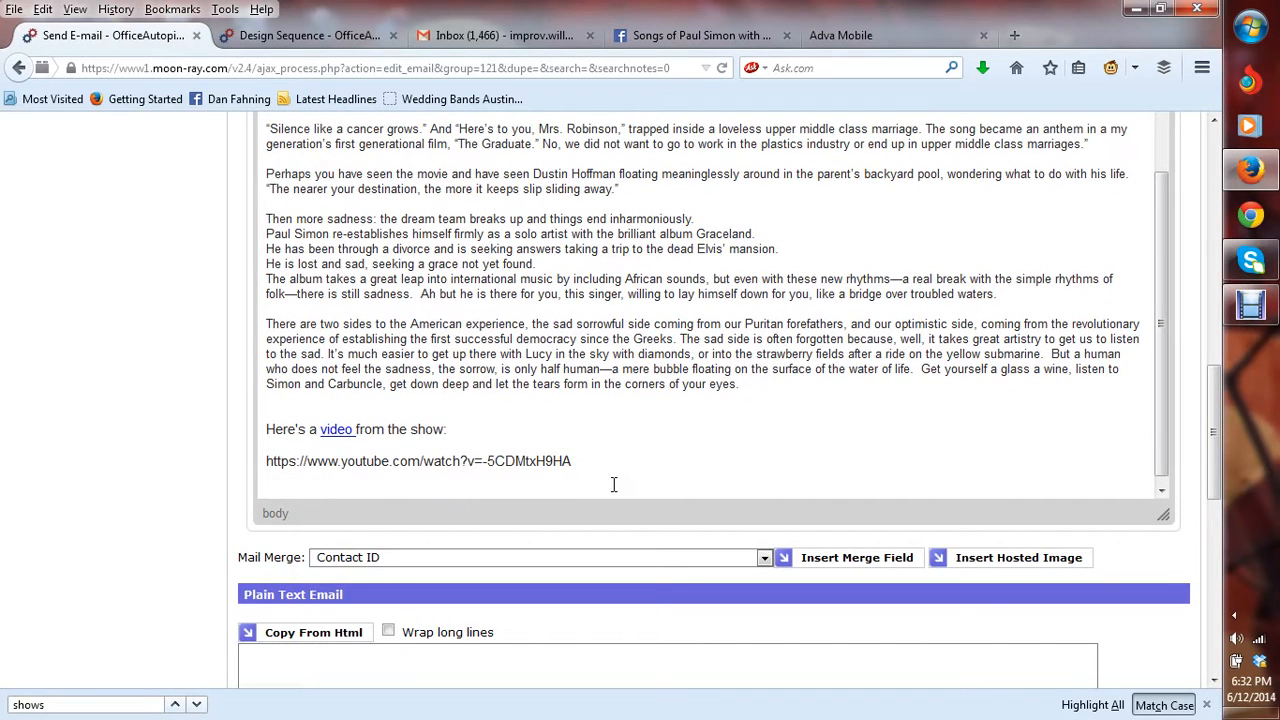
# Step: Write 'P.S. Want to win a free CD. Join our mobile cl...ew' below the video link
pyautogui.write('P')
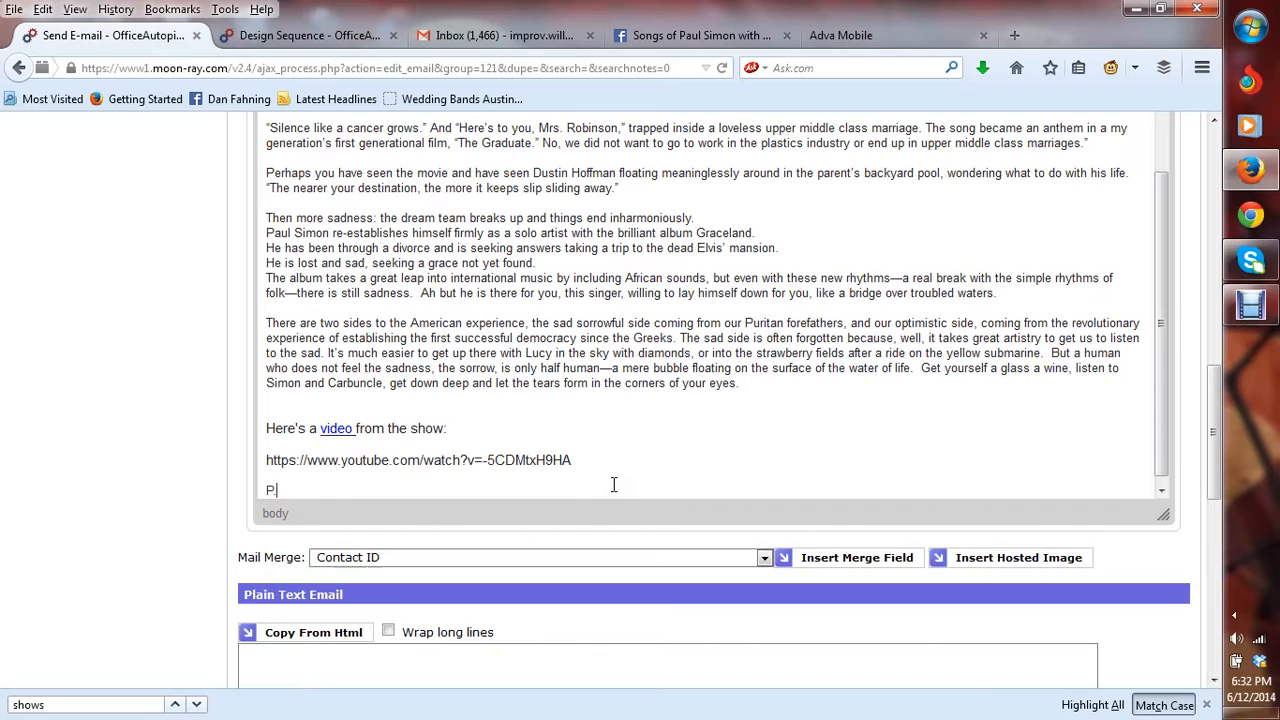
pyautogui.write('.S')
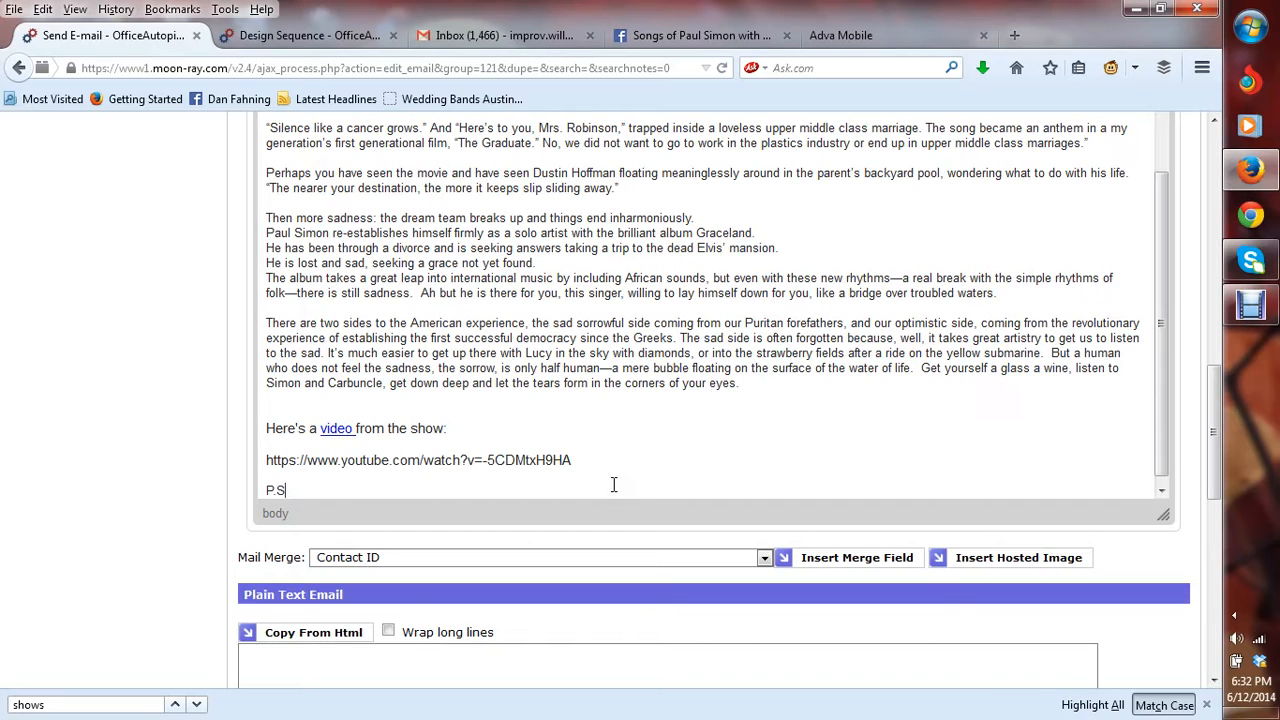
pyautogui.write('.')
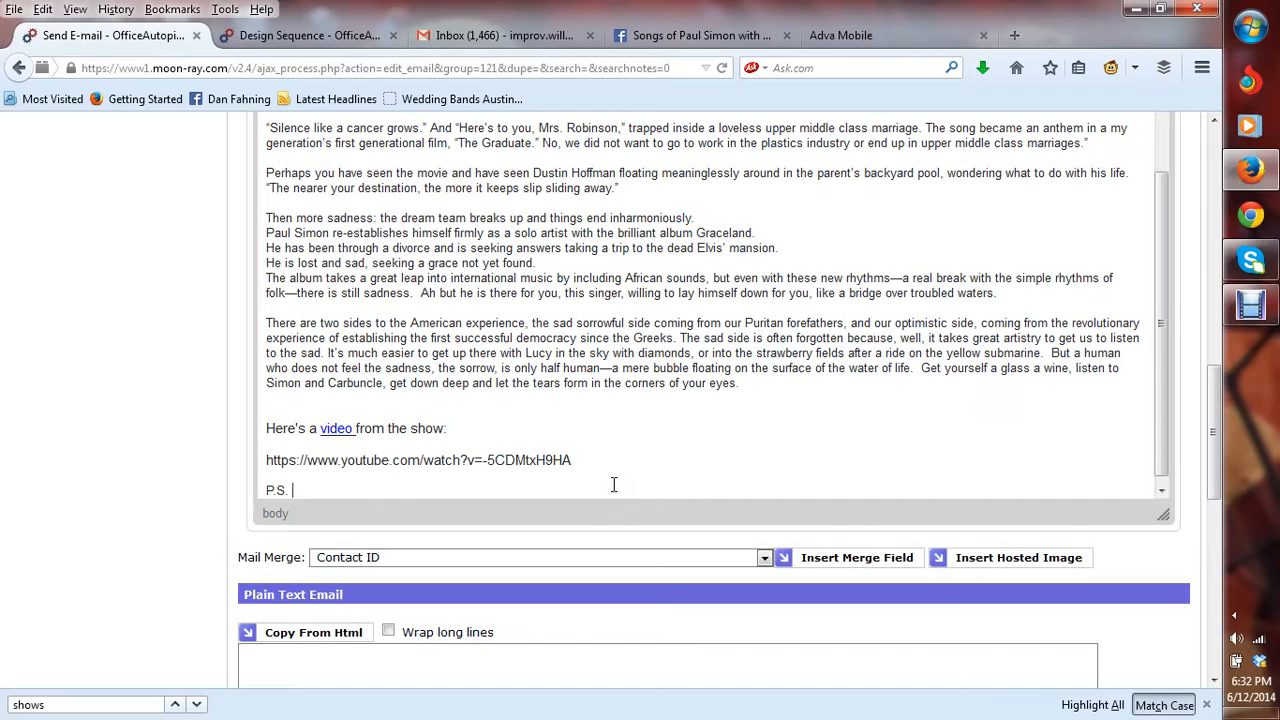
pyautogui.write('Want t')
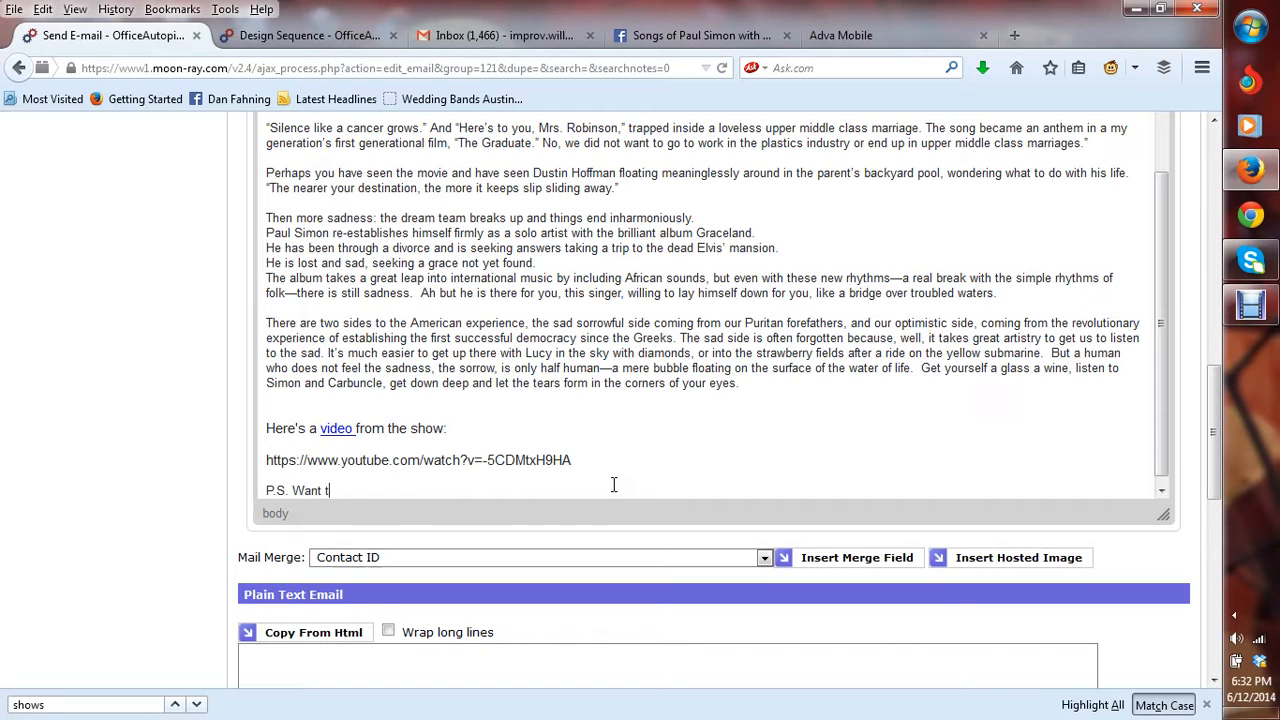
pyautogui.write('o win a free C')
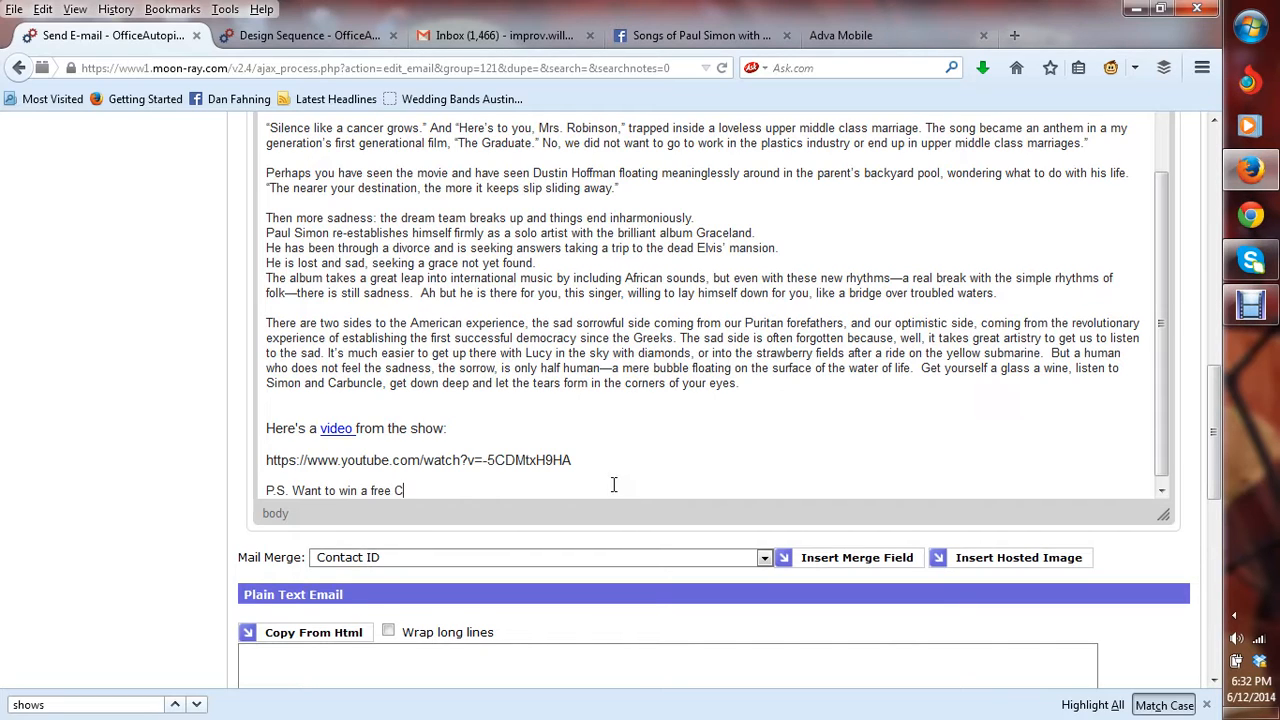
pyautogui.write('D.  Jo')
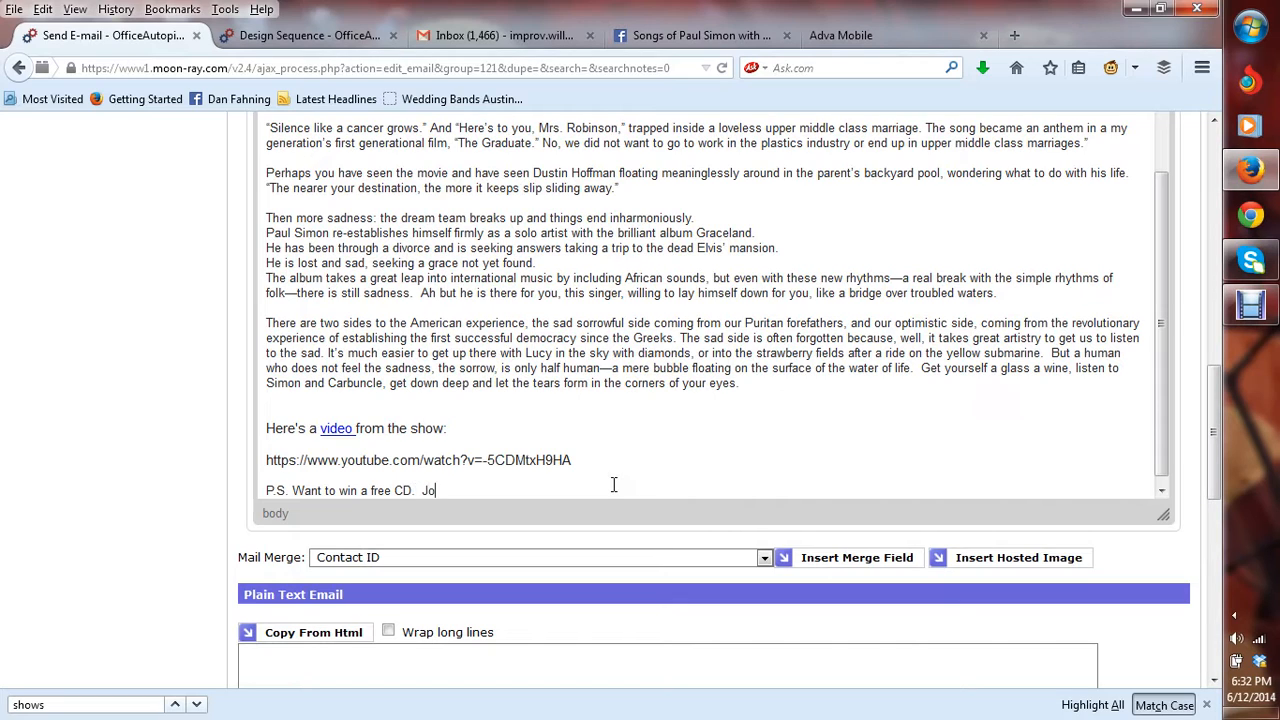
pyautogui.write('in our mobile')
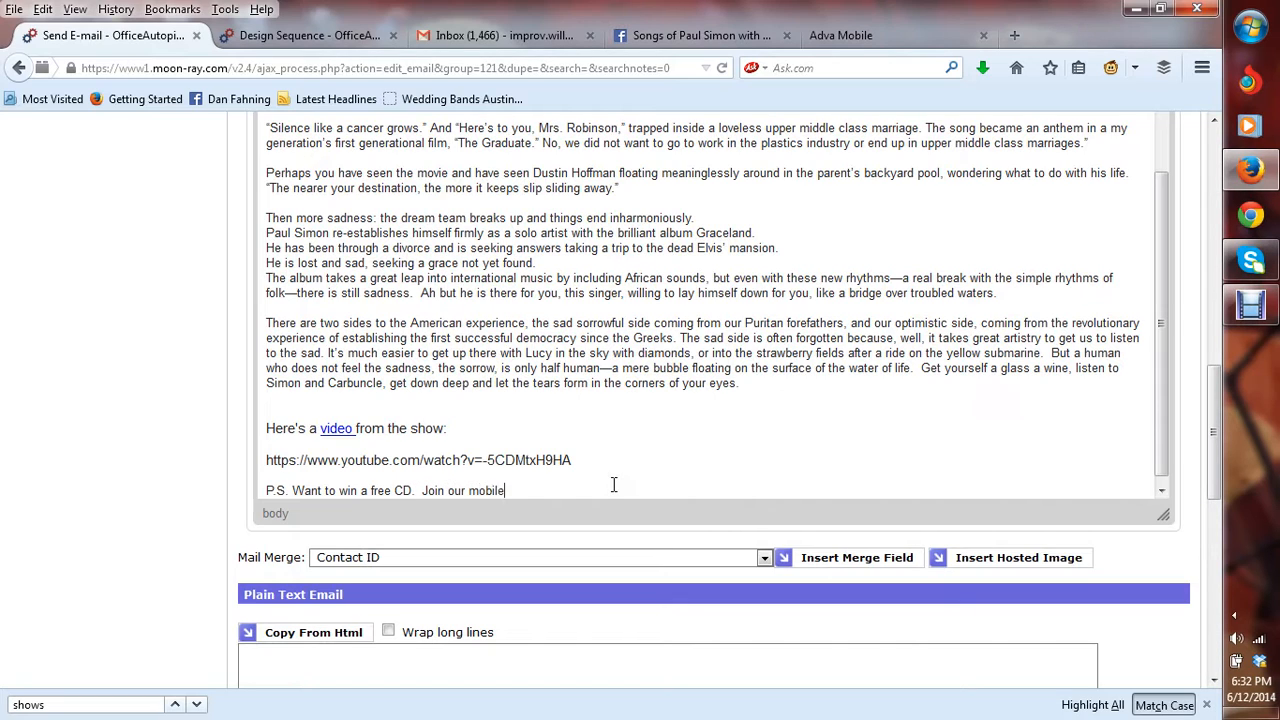
pyautogui.write('cl')
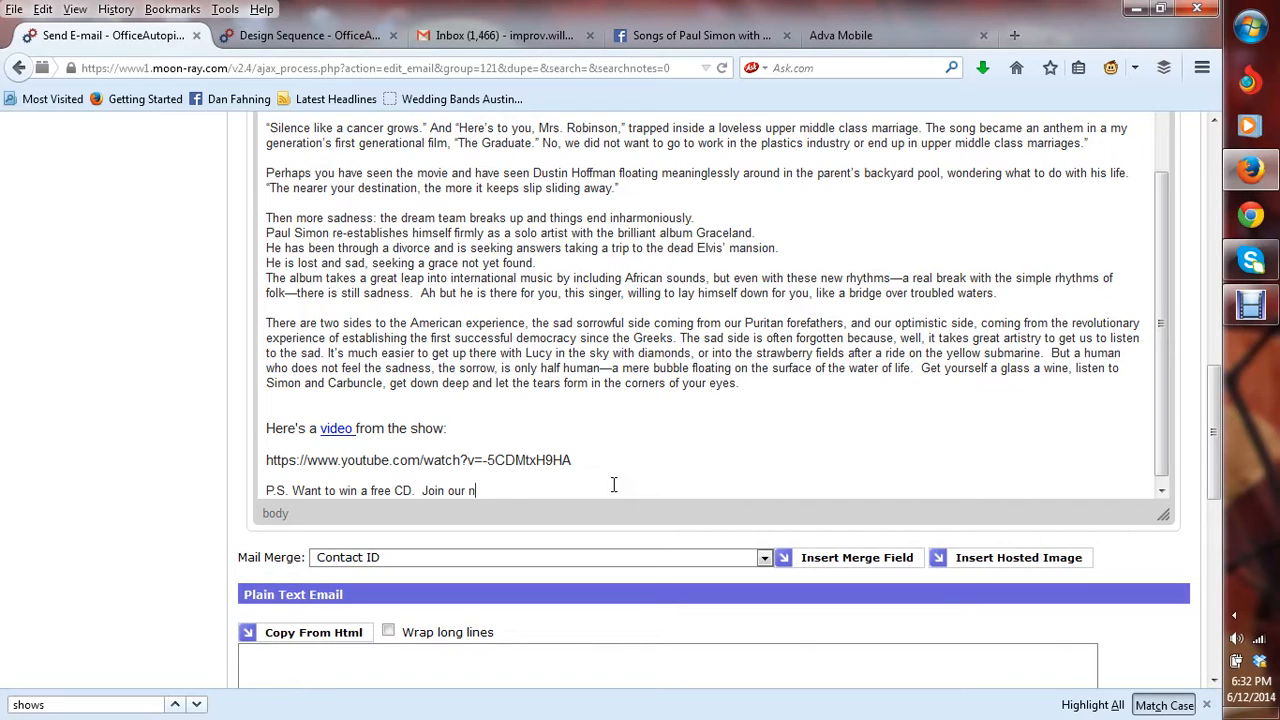
pyautogui.write('ew')
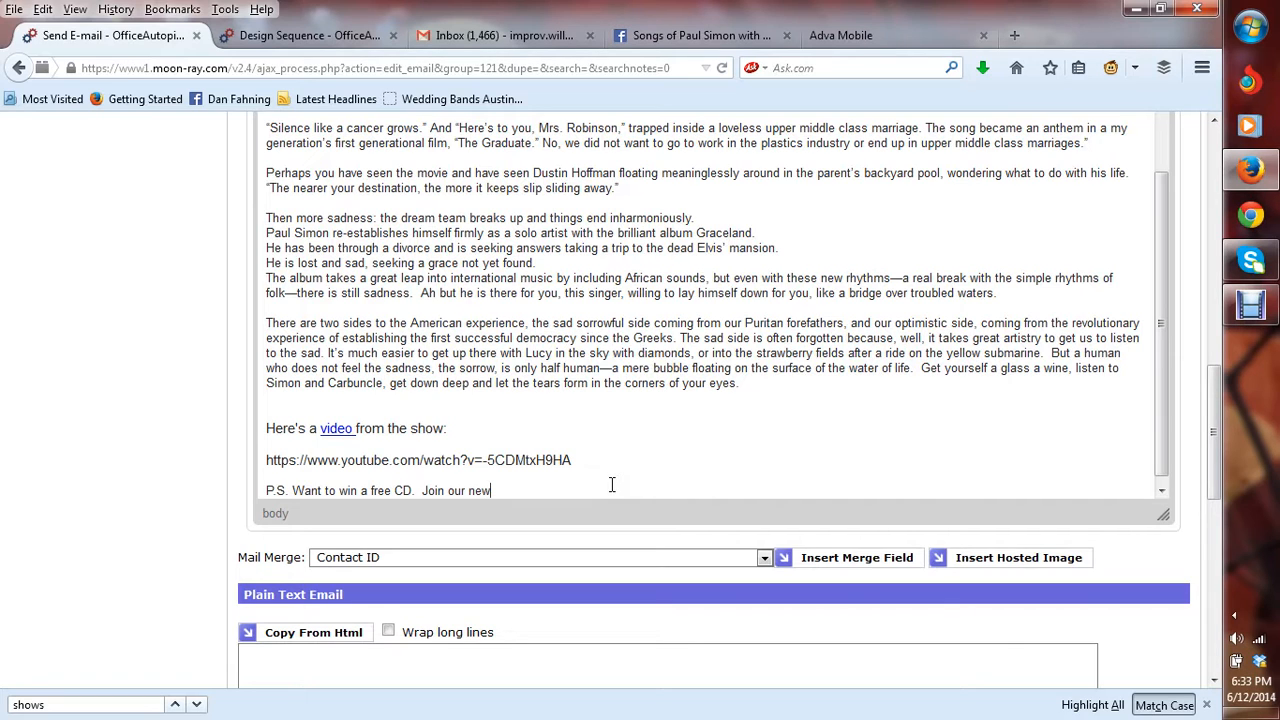
pyautogui.moveTo(536, 376)
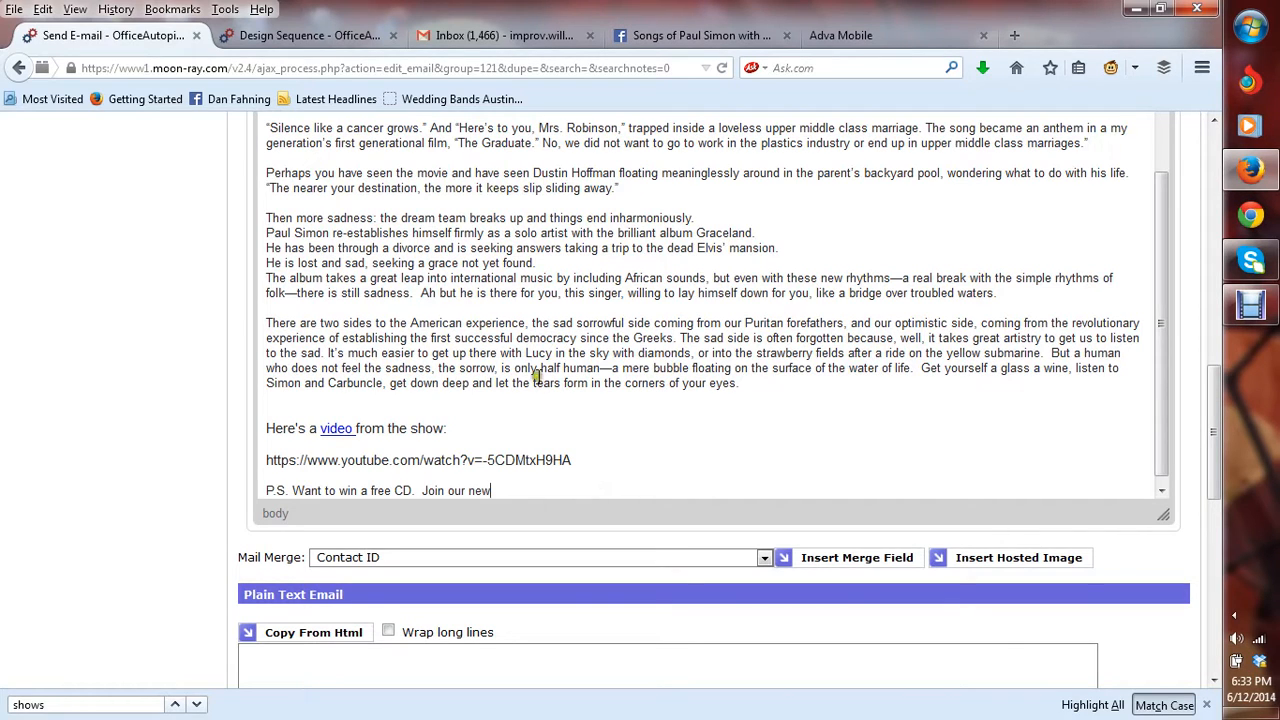
pyautogui.scroll(3)
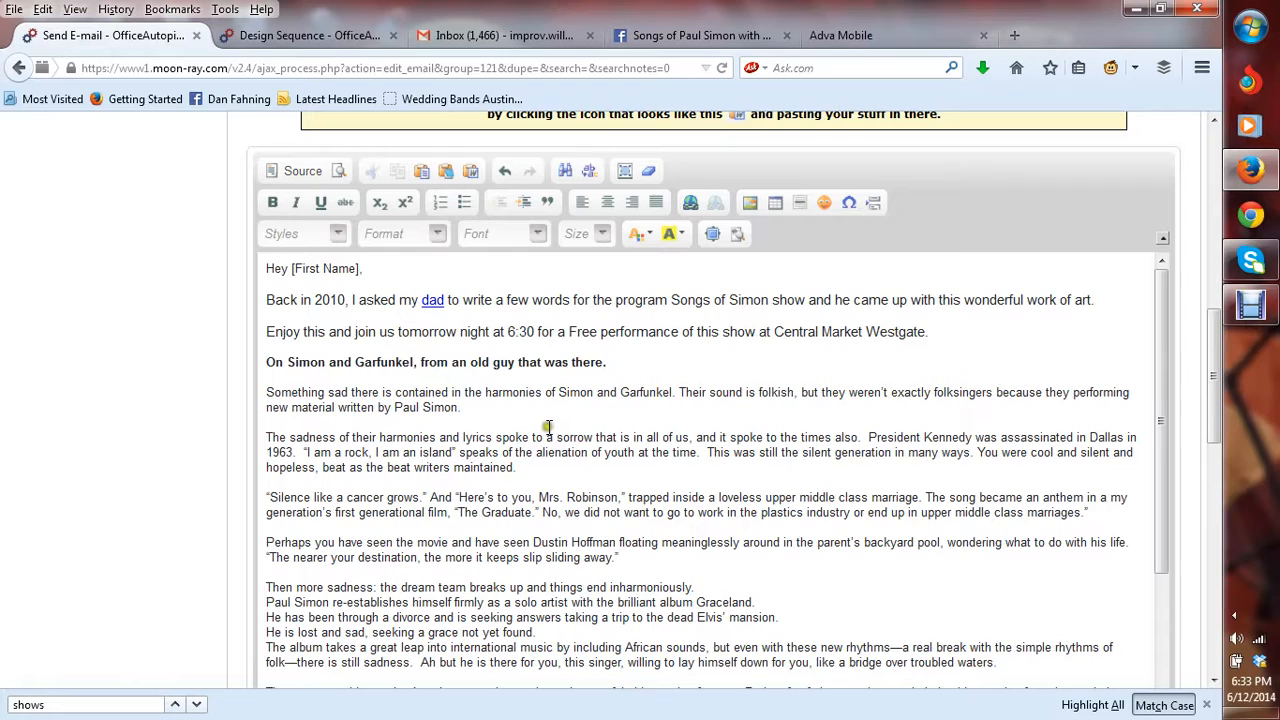
pyautogui.moveTo(552, 420)
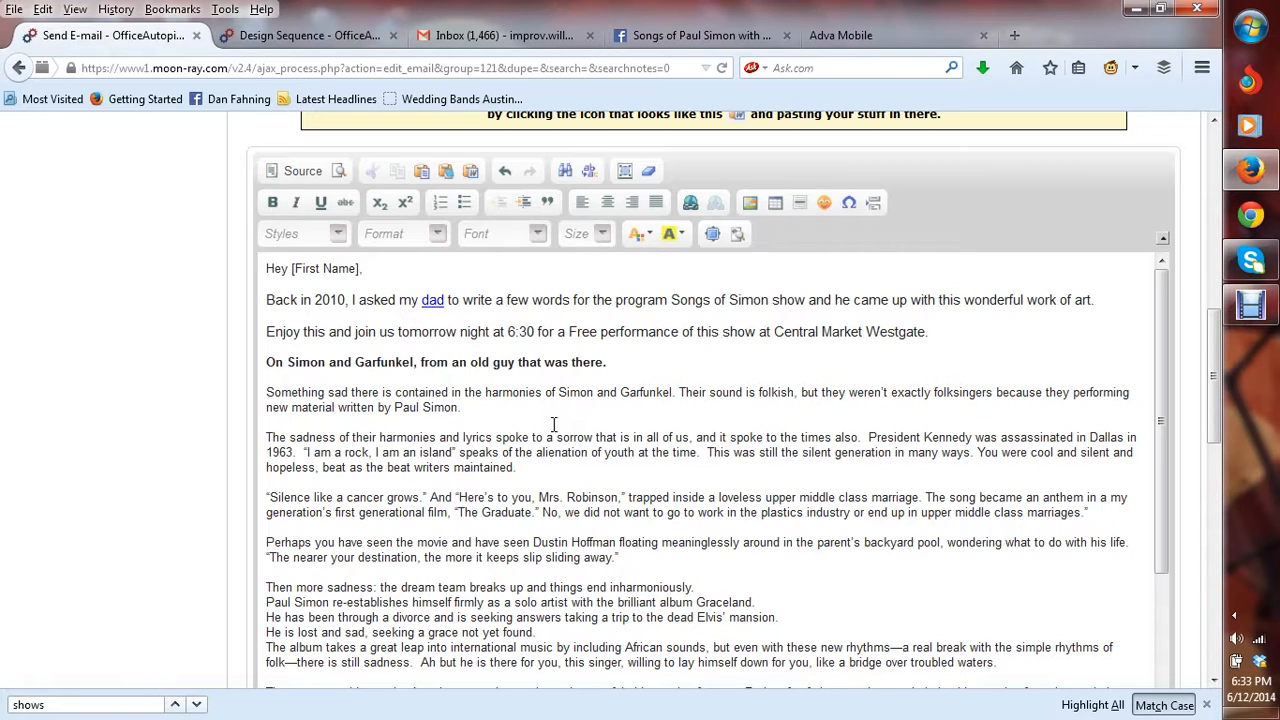
pyautogui.scroll(3)
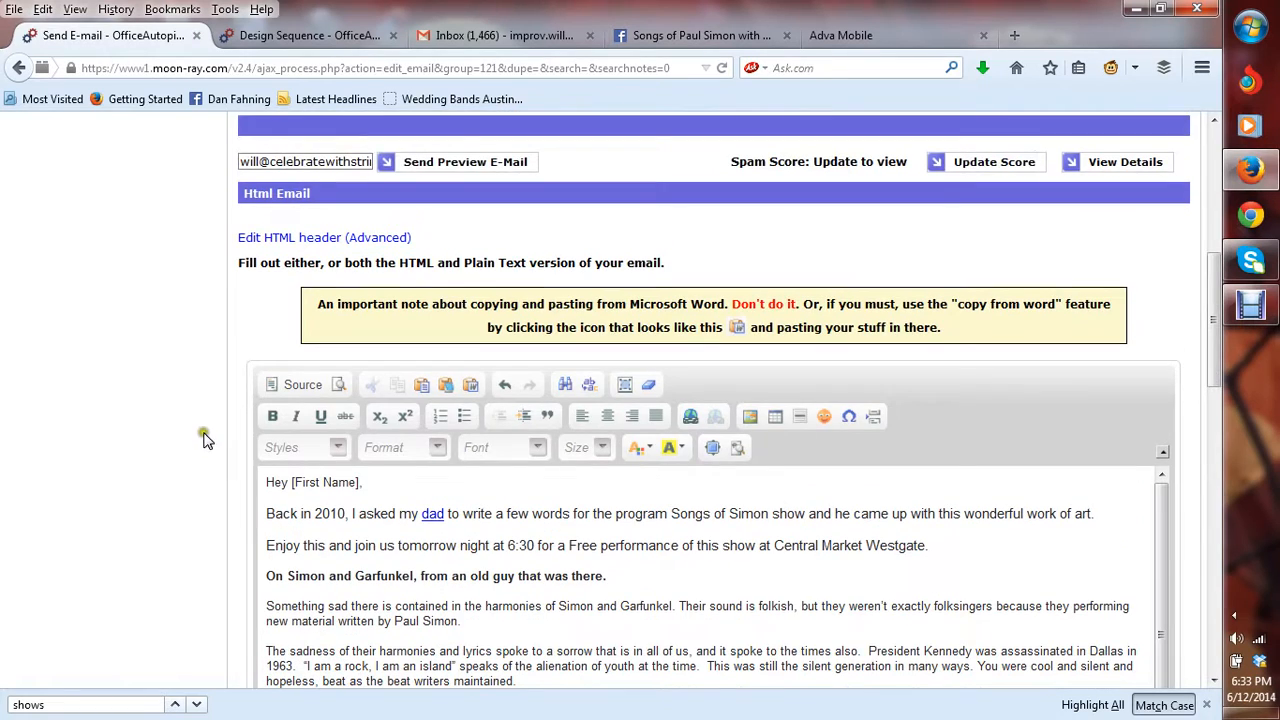
pyautogui.scroll(3)
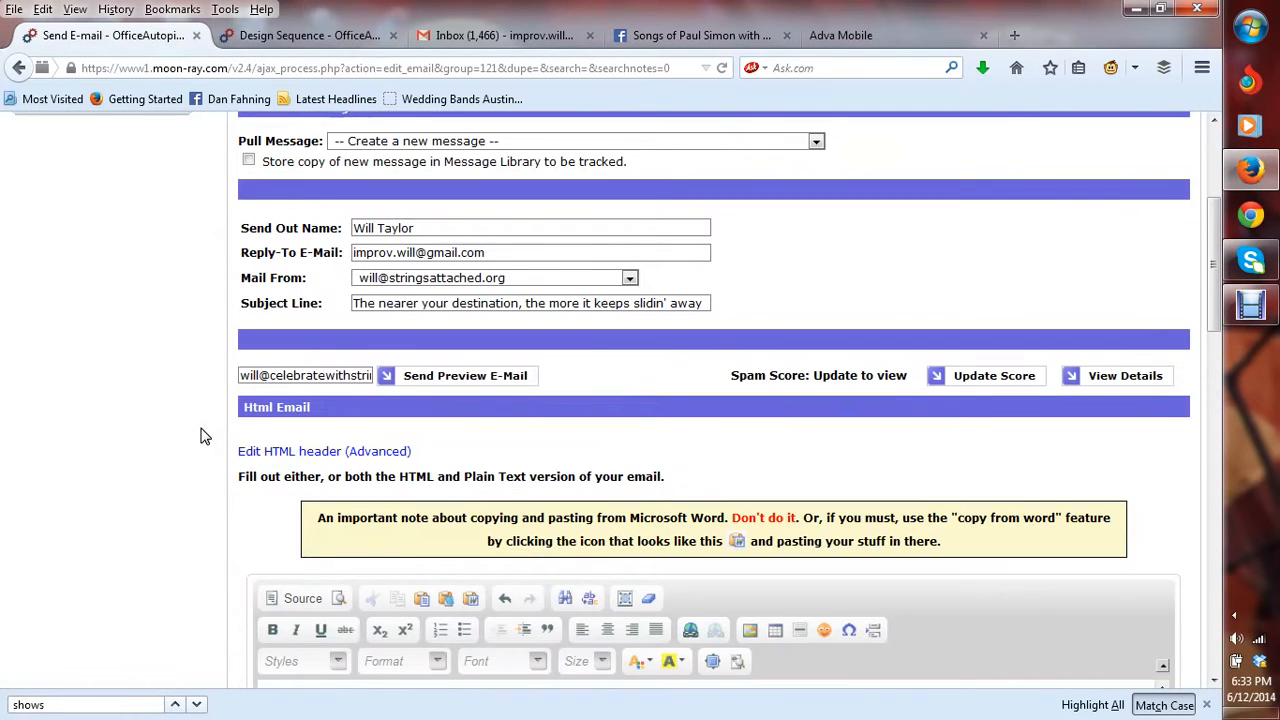
pyautogui.scroll(-3)
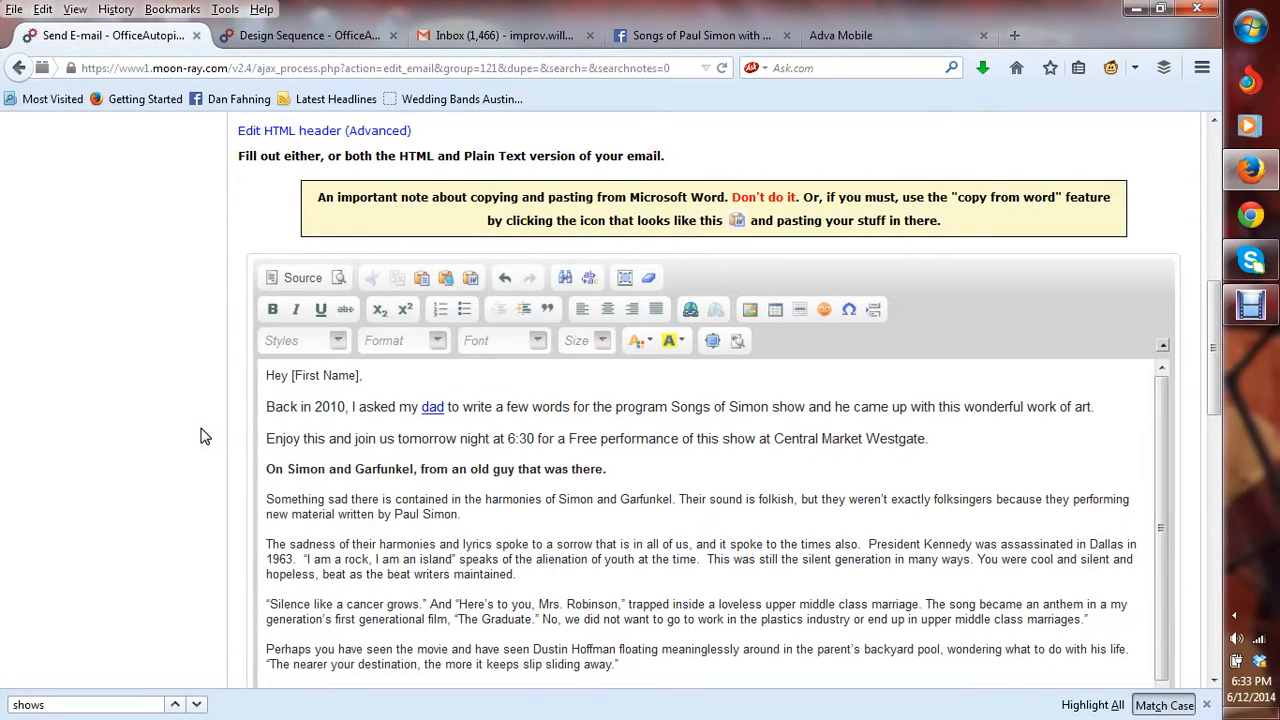
pyautogui.scroll(-3)
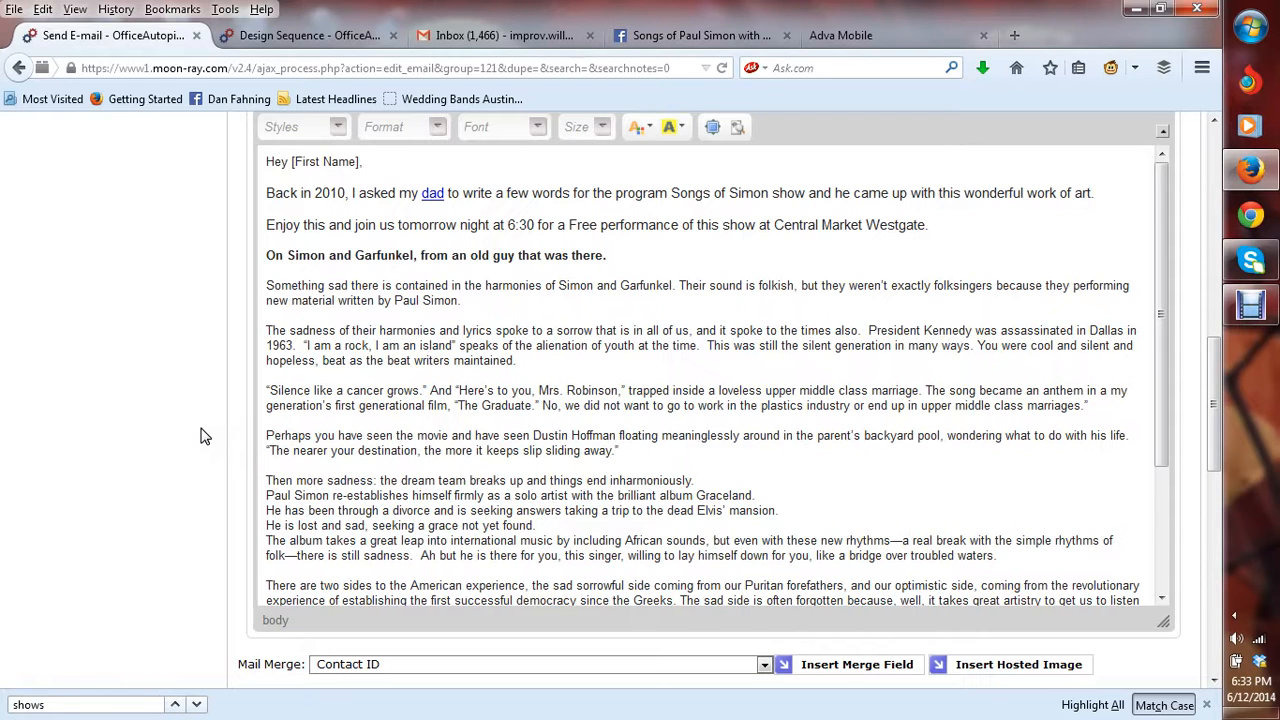
pyautogui.scroll(3)
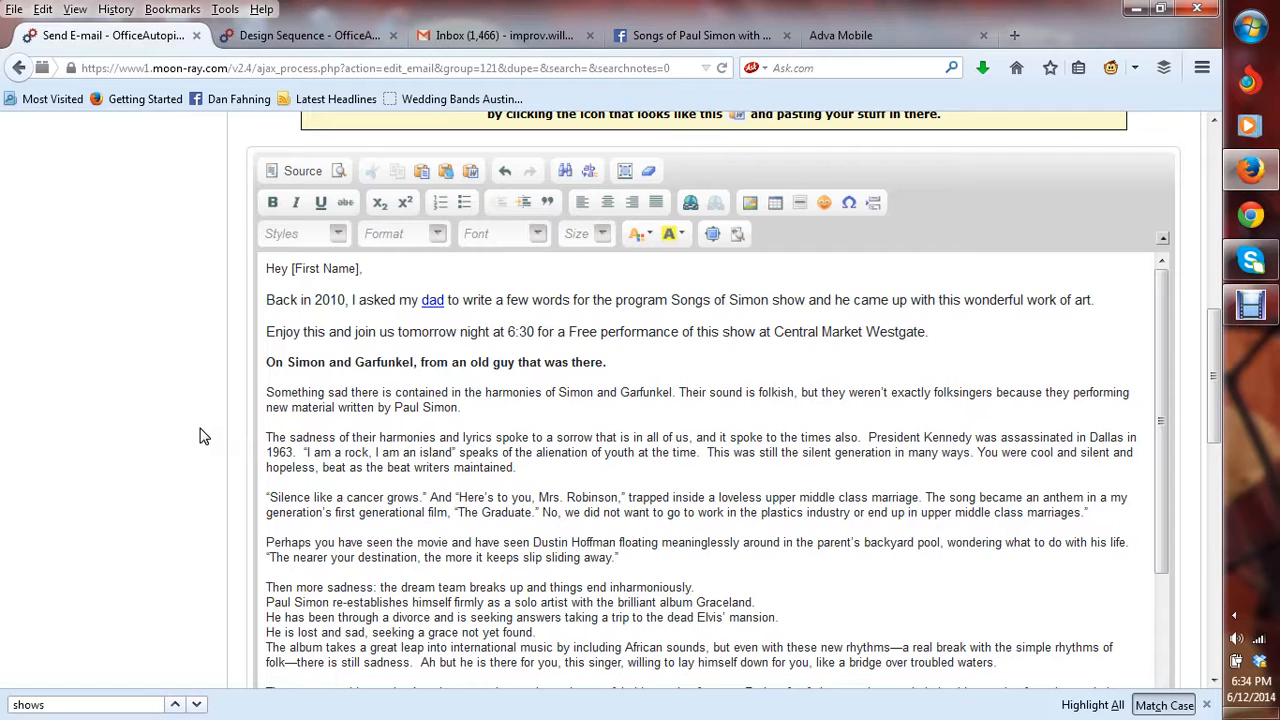
pyautogui.moveTo(988, 104)
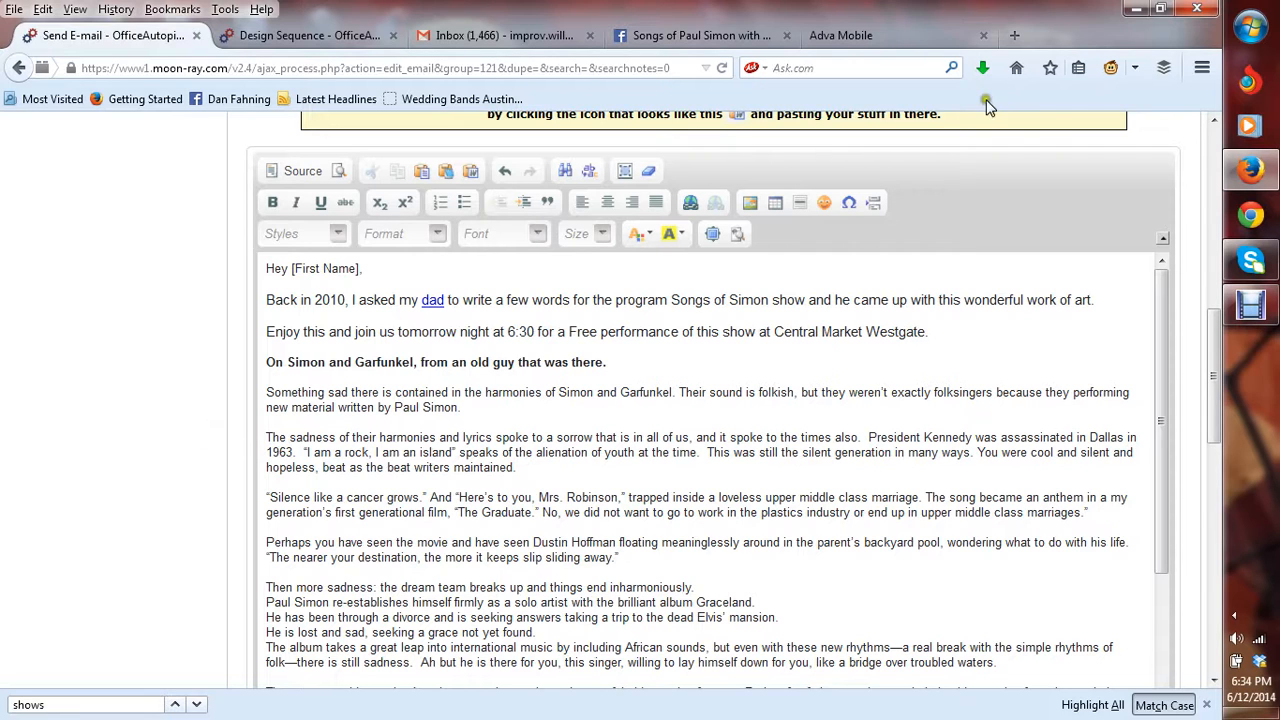